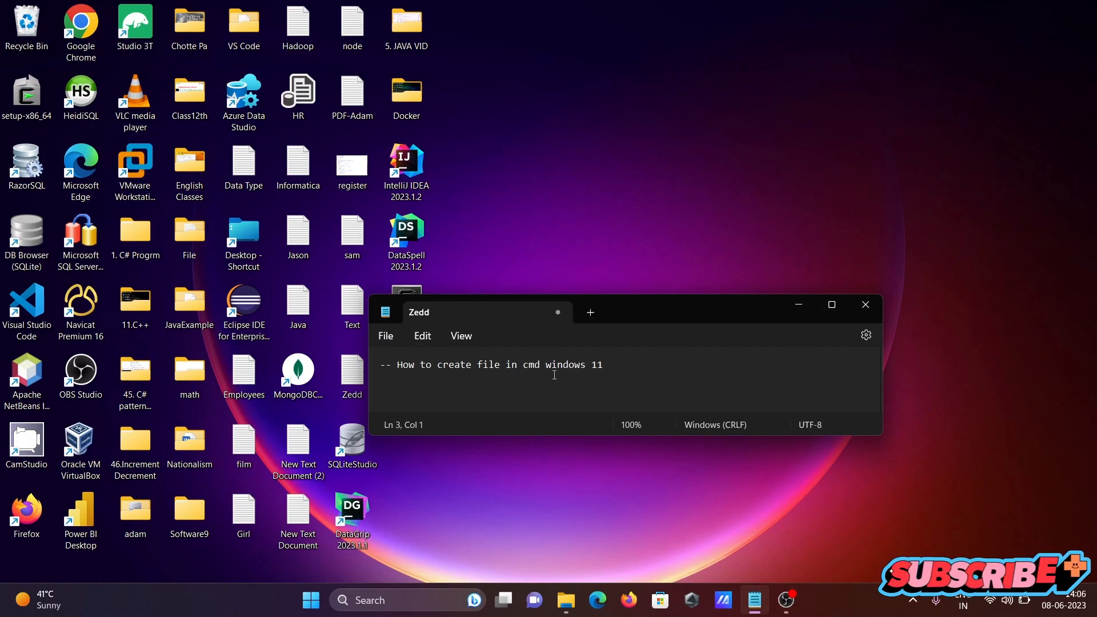
mouse_move(833, 317)
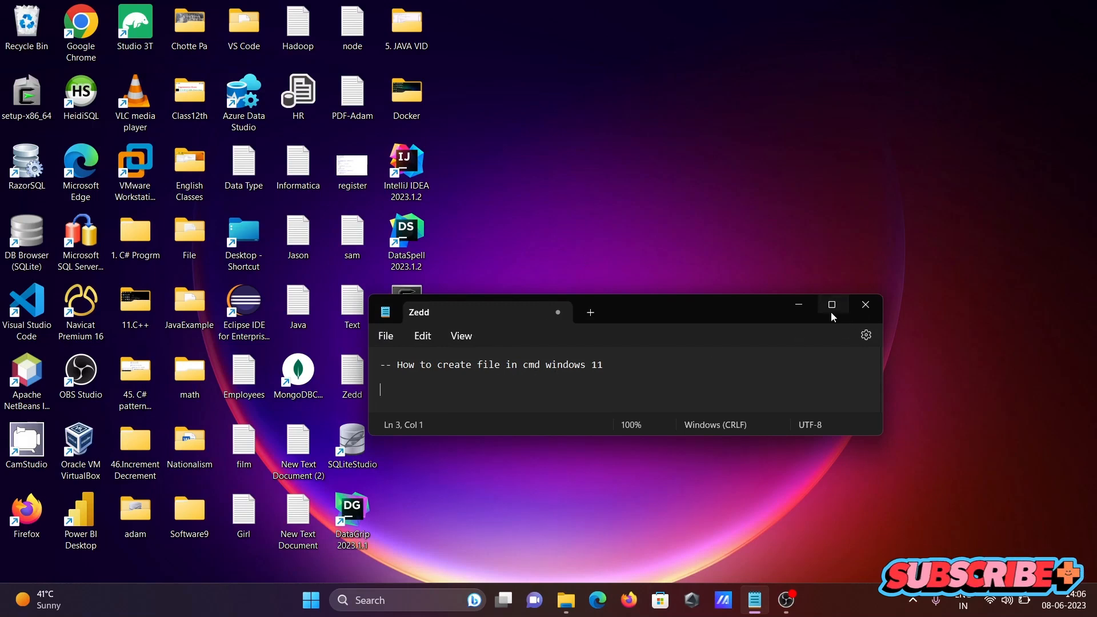
Step: Close the Zedd notes window and search the taskbar for cmd
left_click(866, 304)
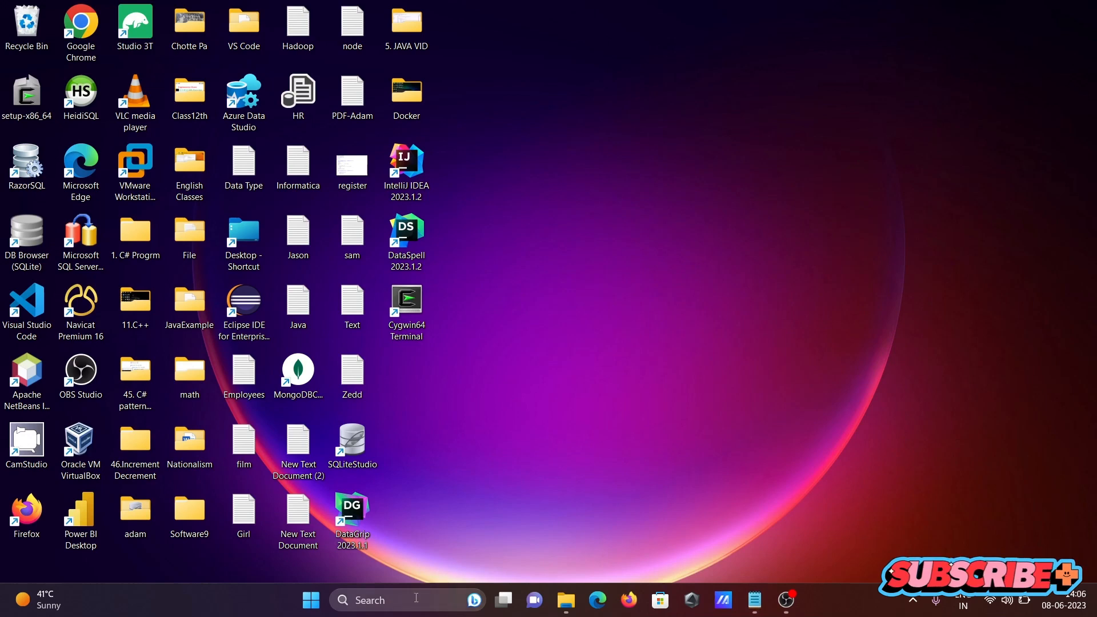
type("cmd")
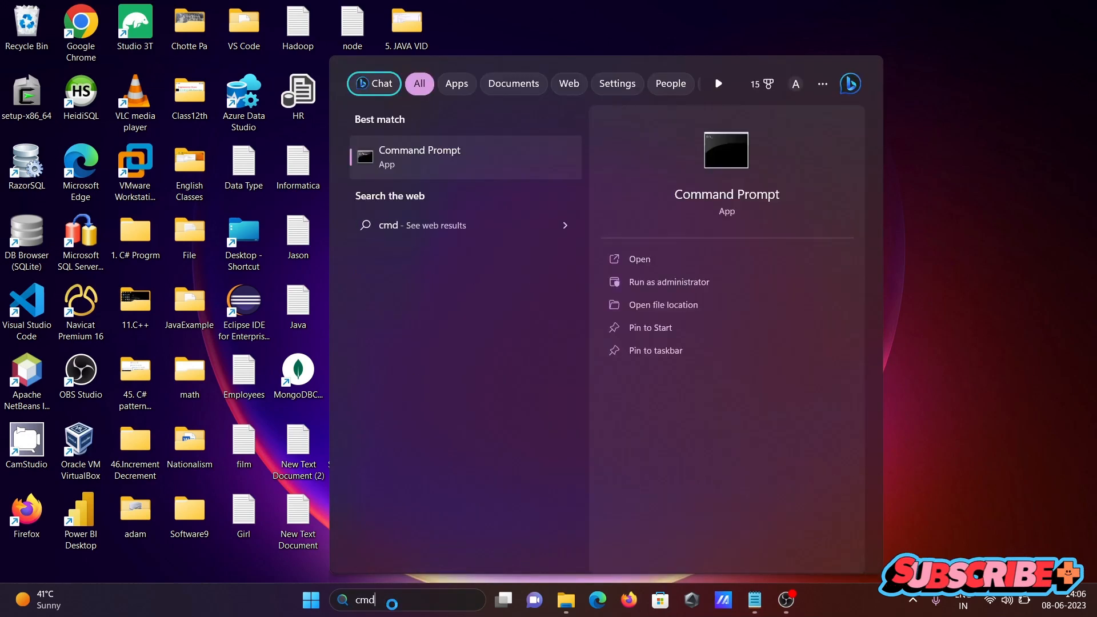
Step: Launch Command Prompt and change directory into the Desktop folder
left_click(420, 156)
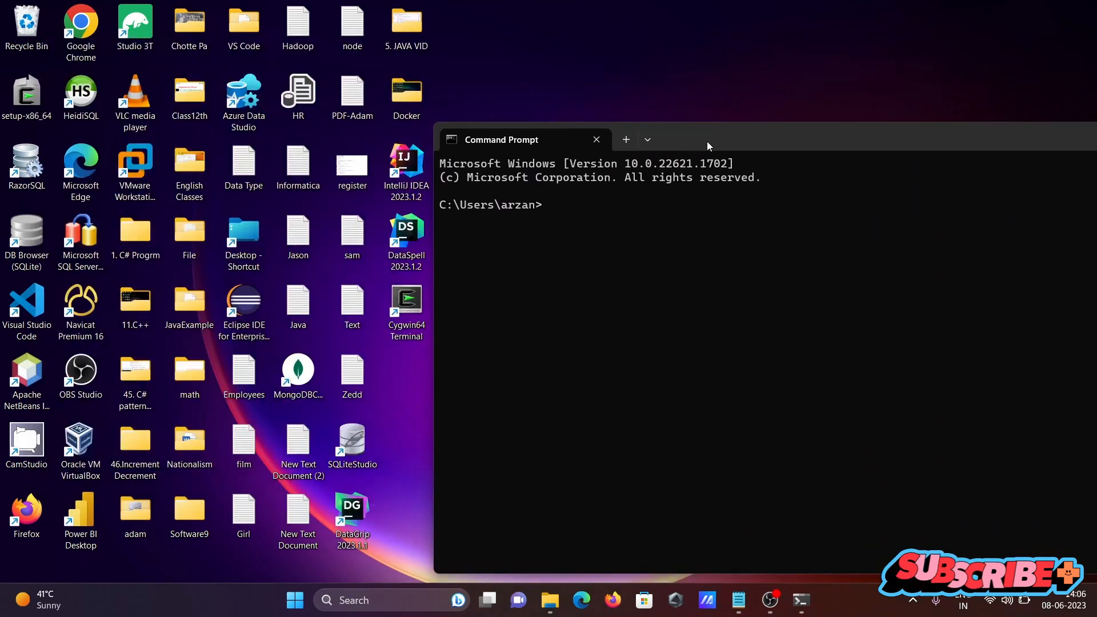
type("cd D")
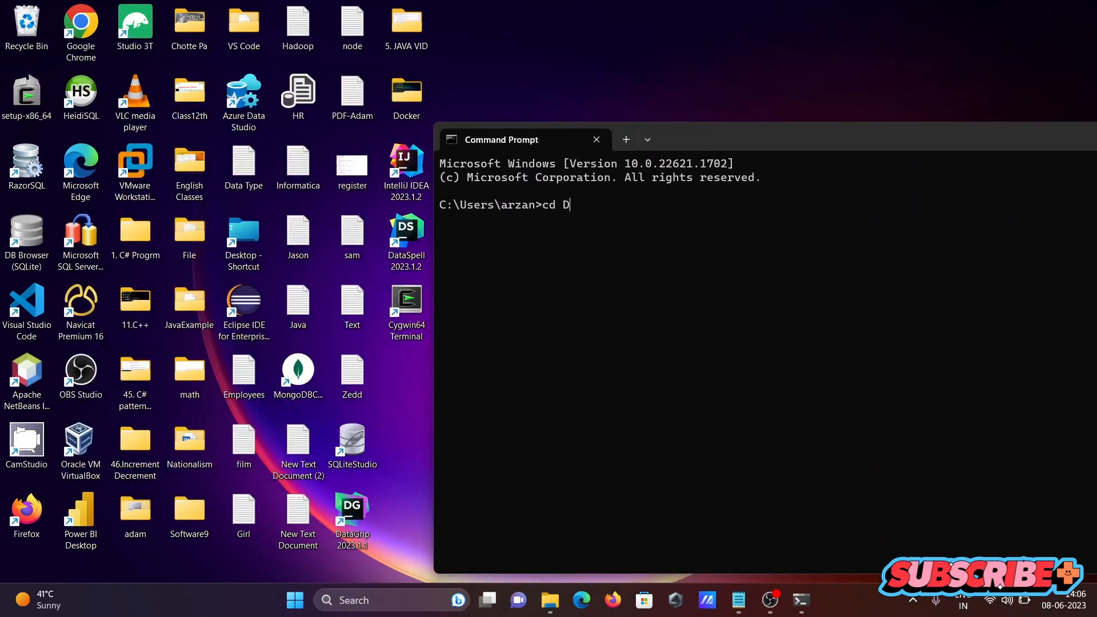
type("esktop")
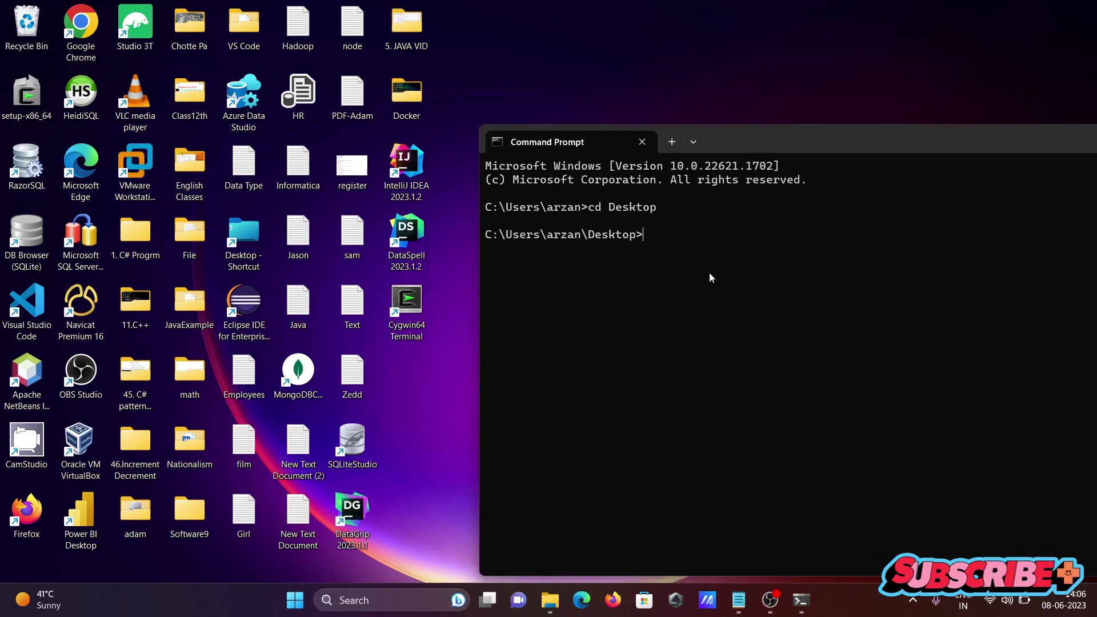
Step: Create an empty Hello.txt on the Desktop with type nul > Hello.txt
type("ty")
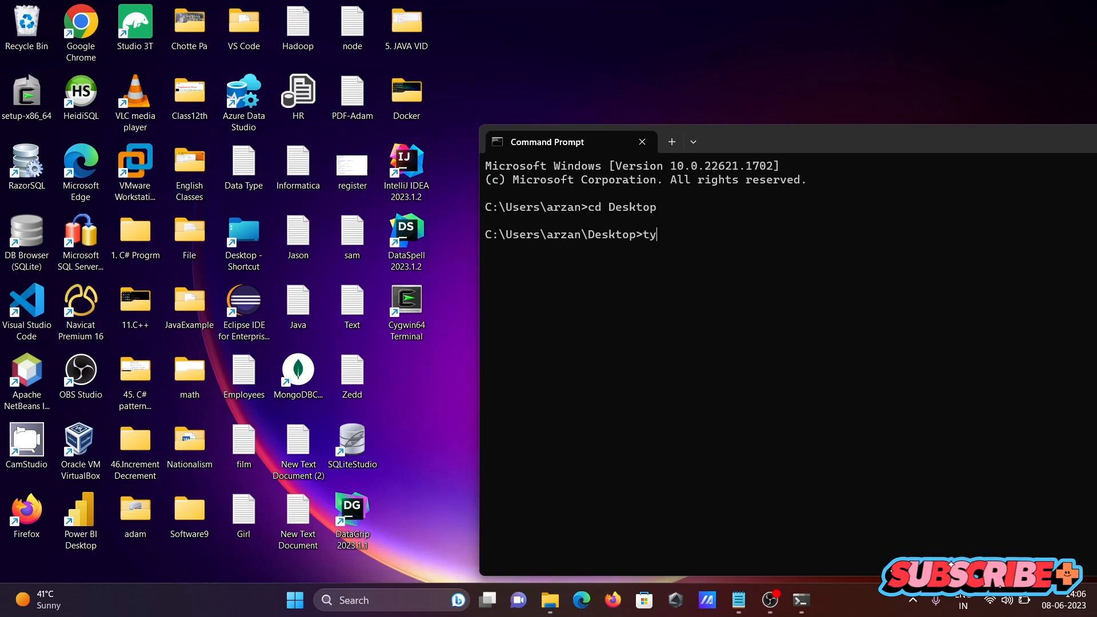
type("pe")
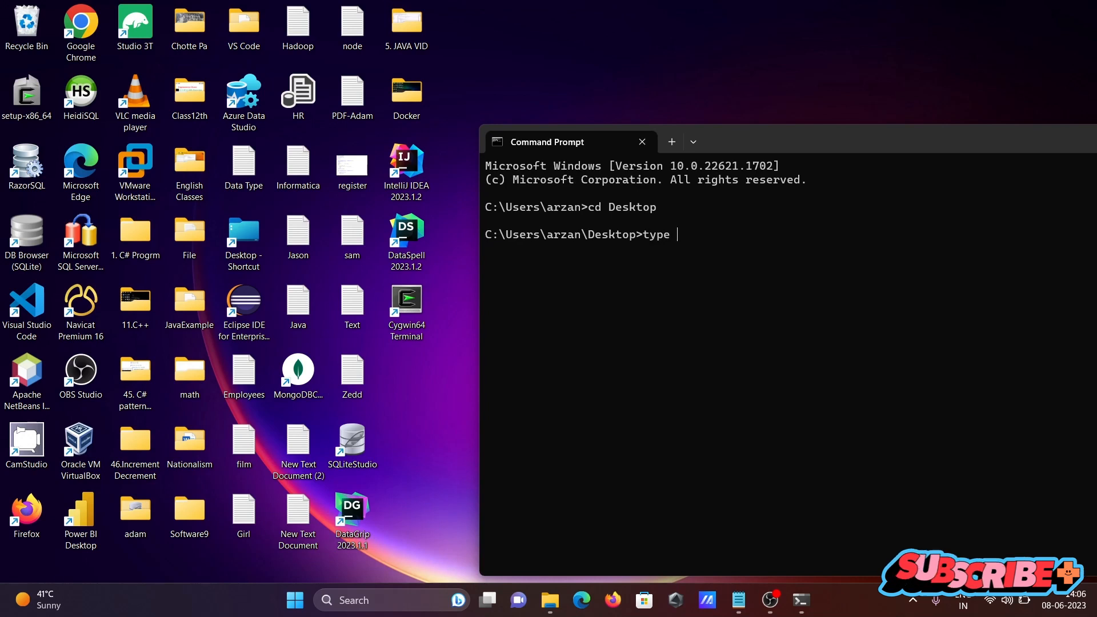
type("nul")
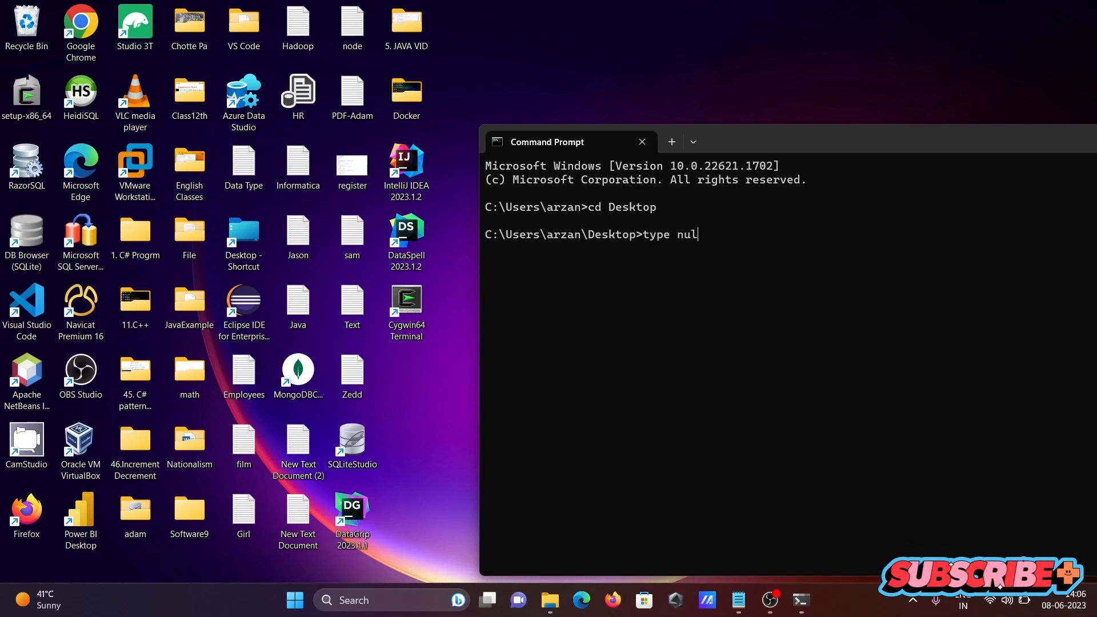
type(">")
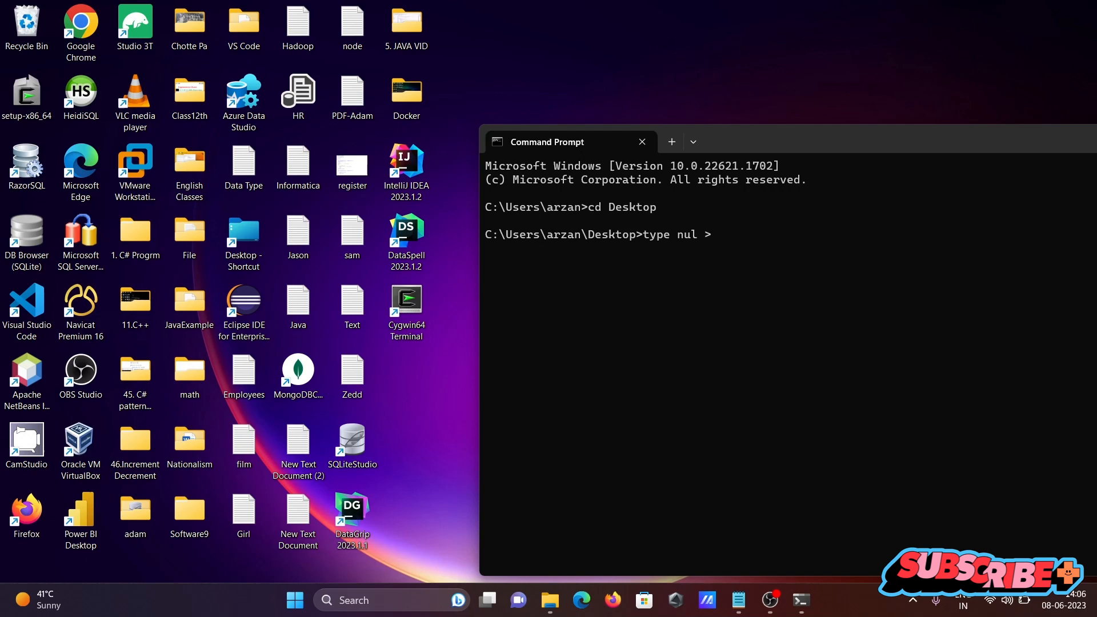
type("Hello")
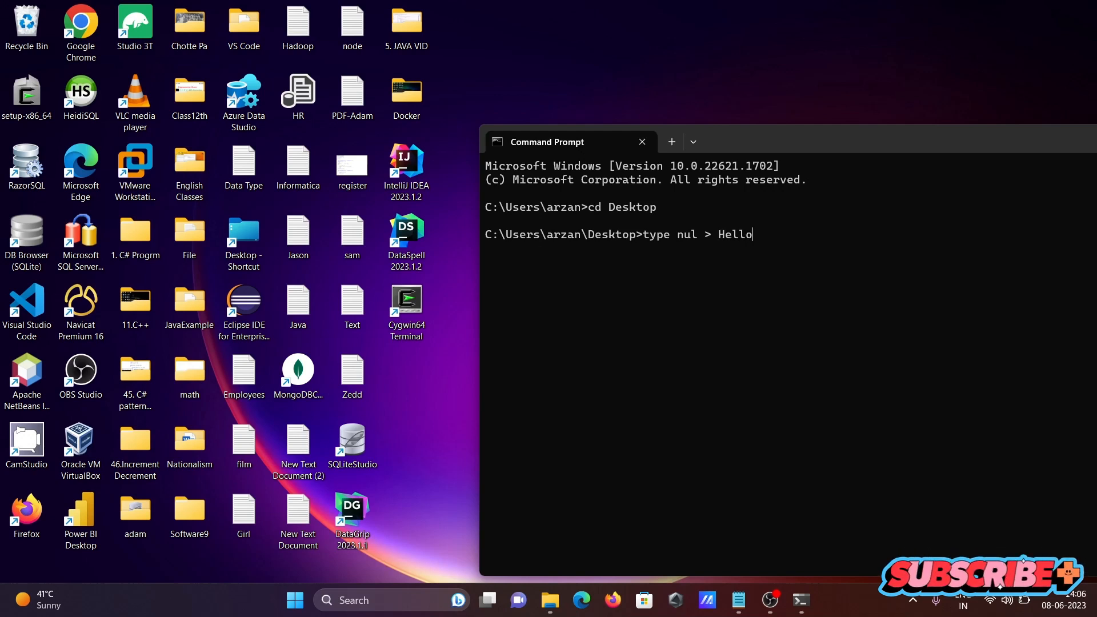
type(".txt")
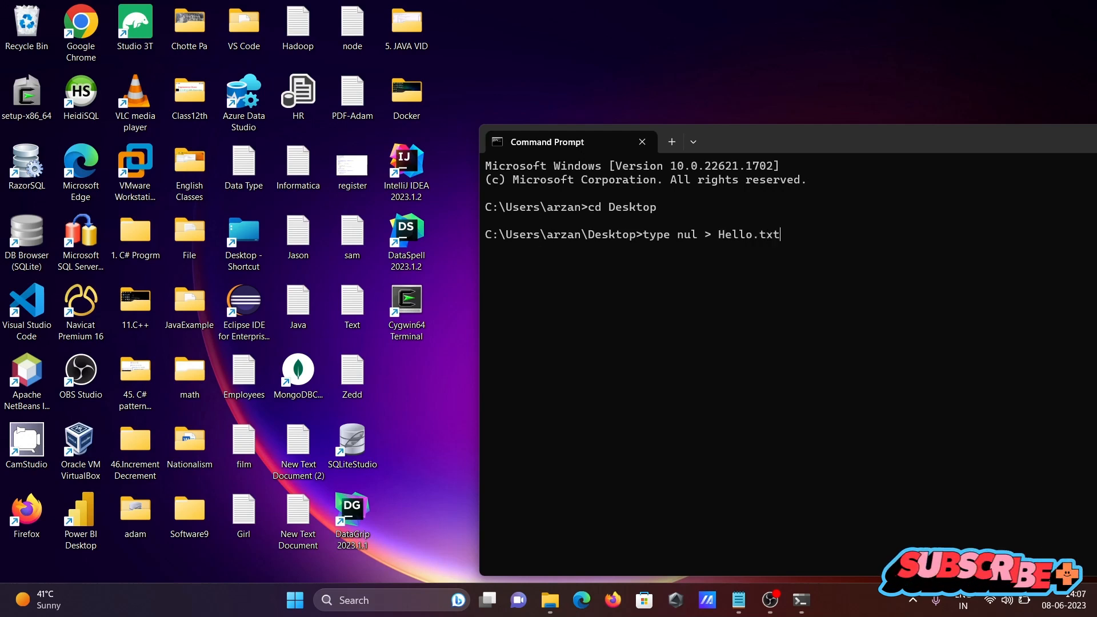
key("Enter")
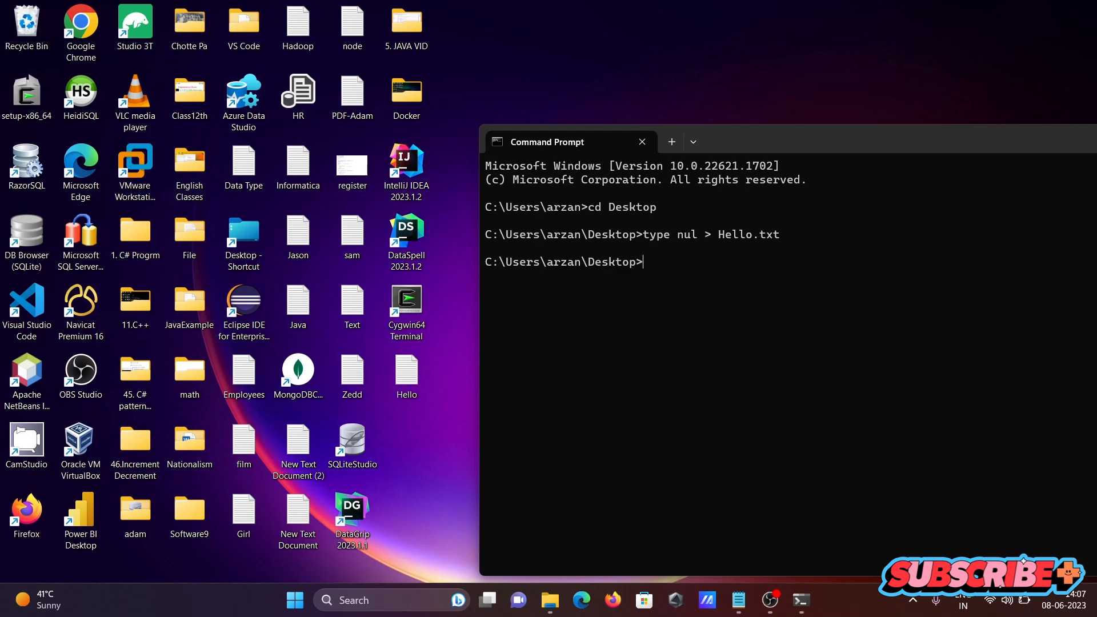
left_click(406, 375)
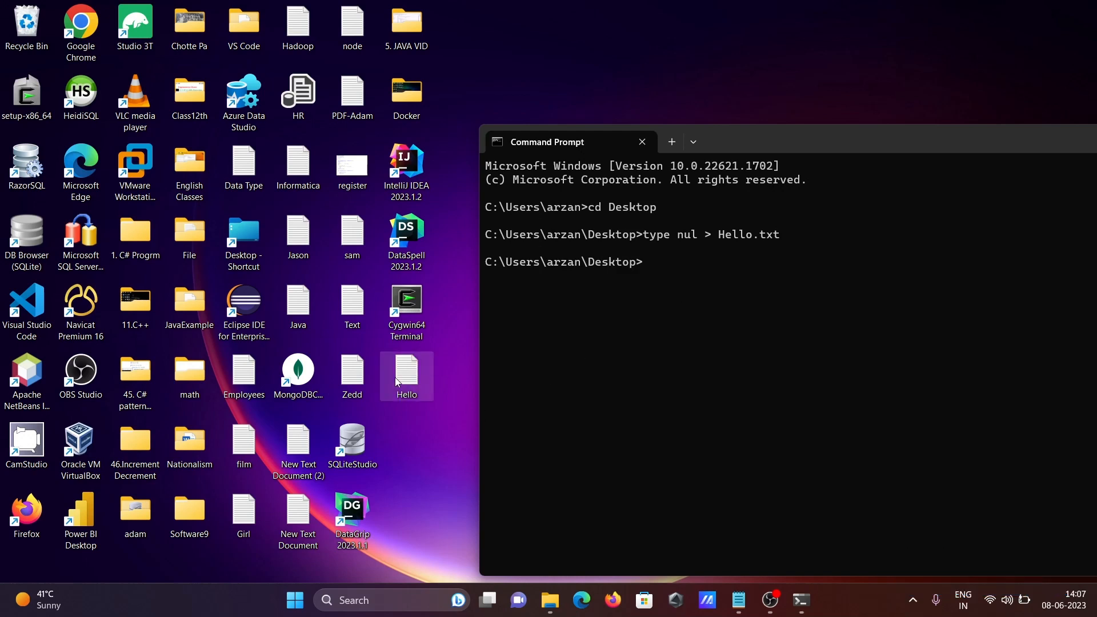
double_click(407, 372)
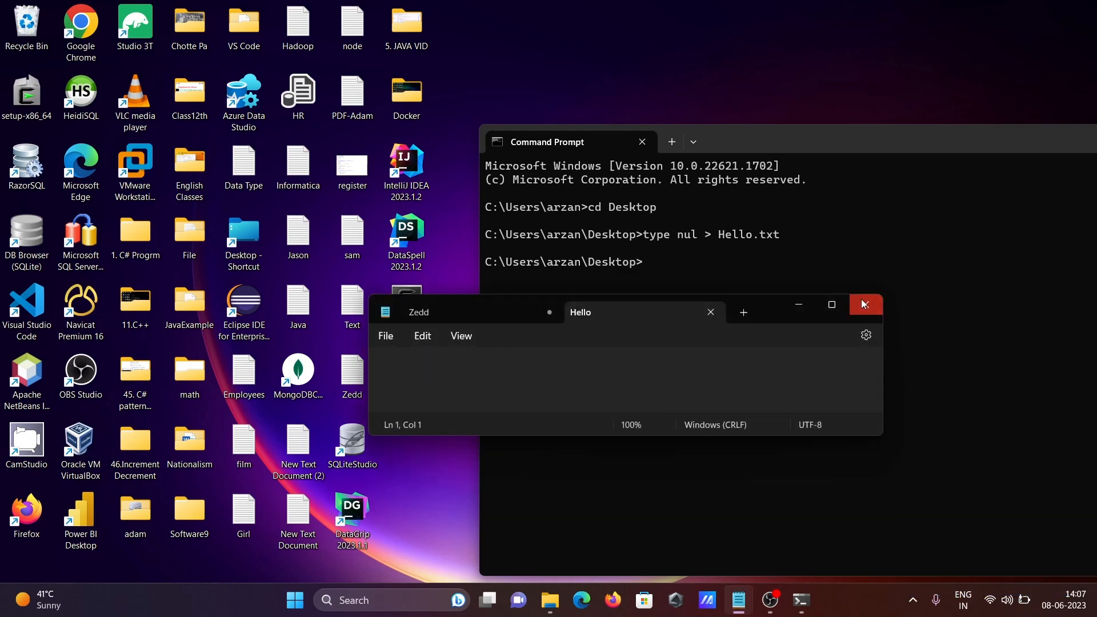
left_click(865, 304)
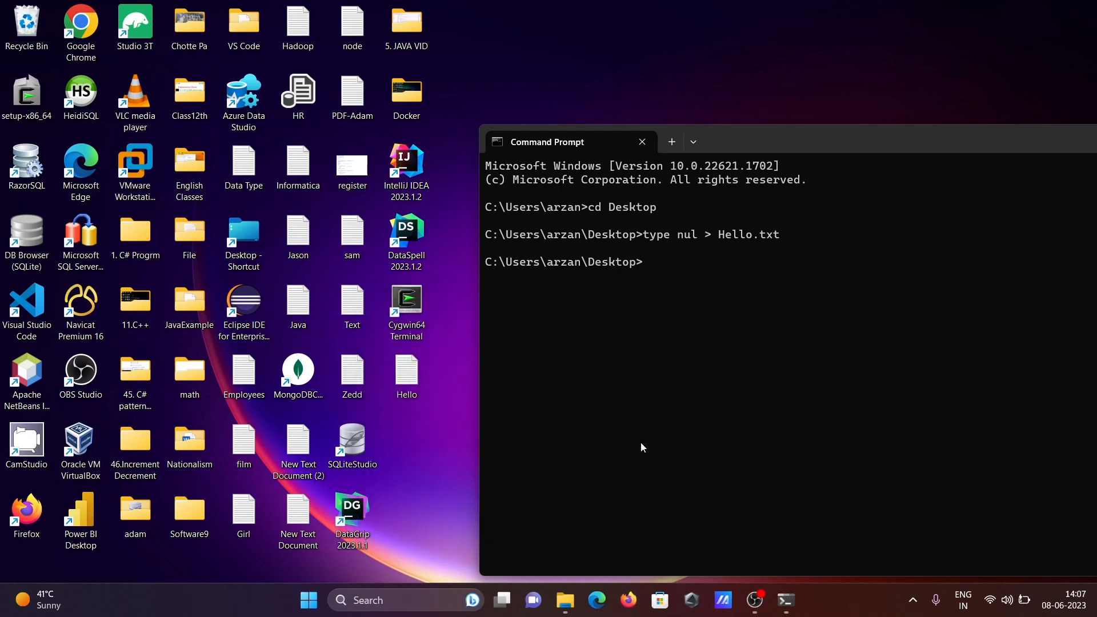
mouse_move(743, 328)
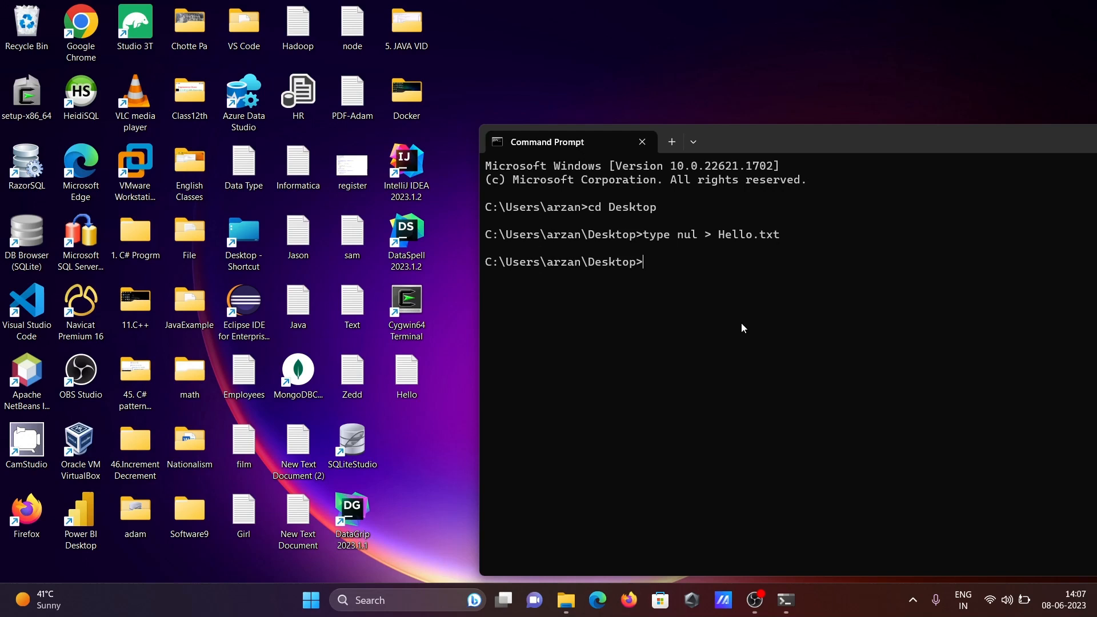
Step: Recall the previous command and rerun it as type nul > Hello.csv to create Hello.csv
type("type nul > Hello.txt")
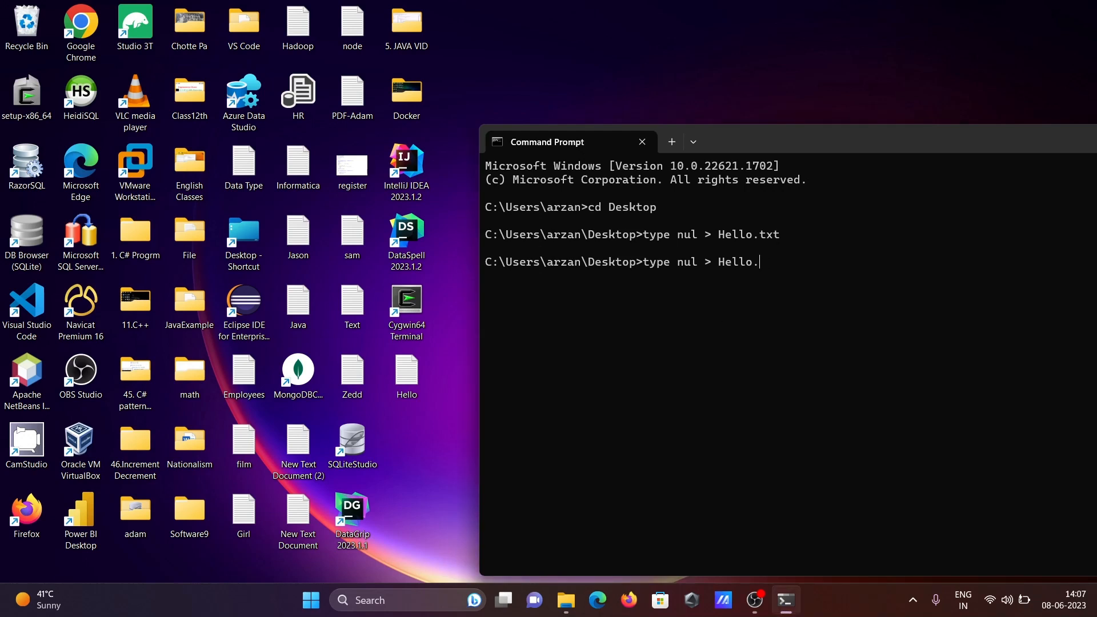
type("csv")
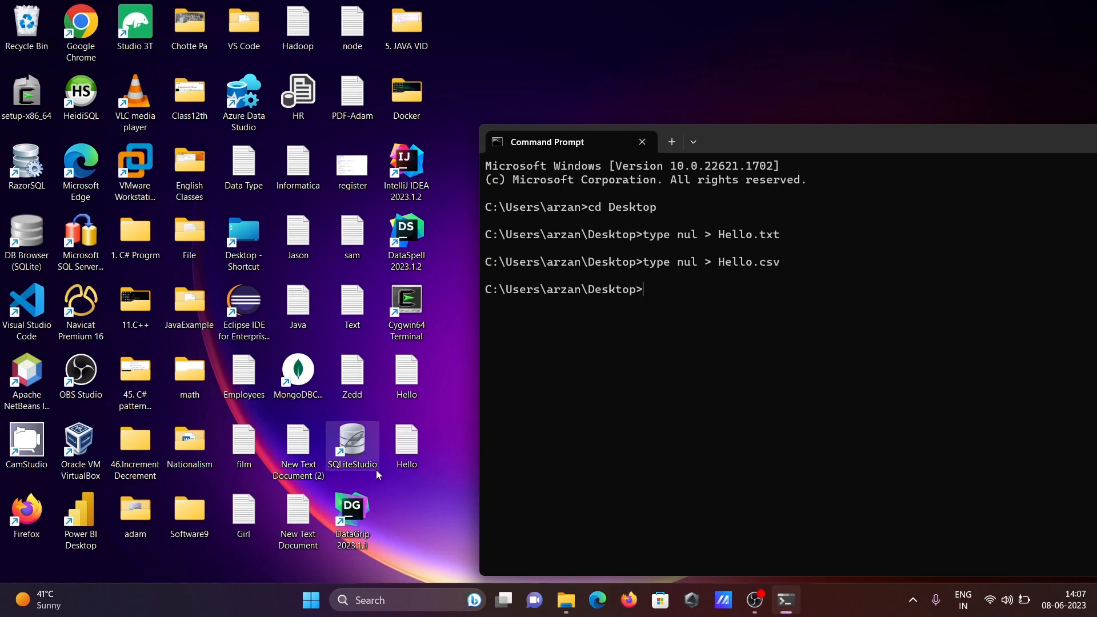
mouse_move(445, 459)
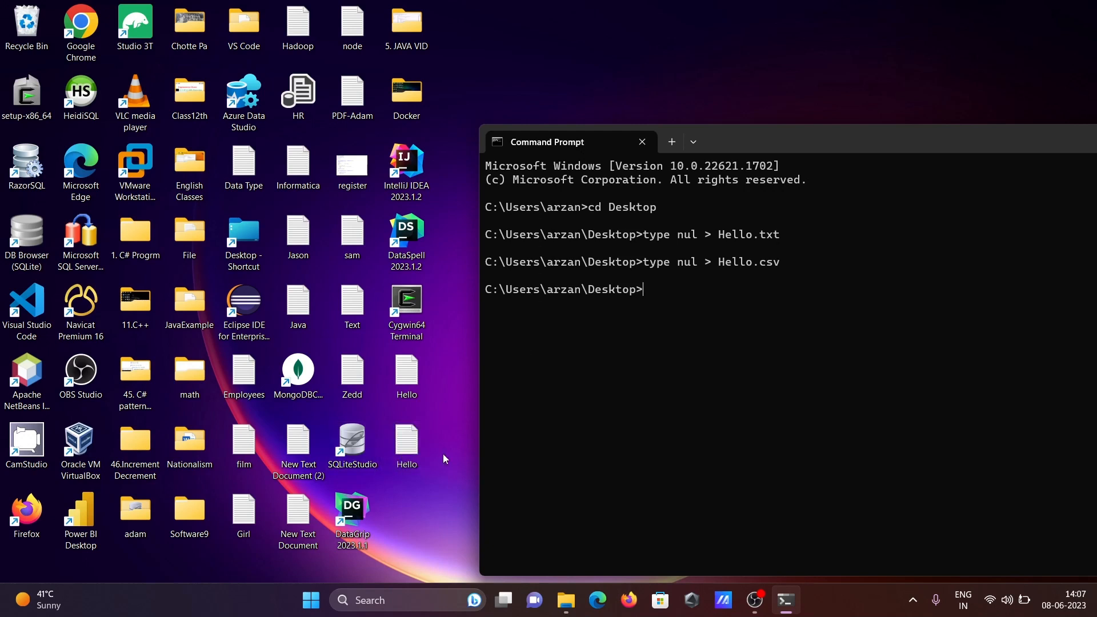
right_click(407, 439)
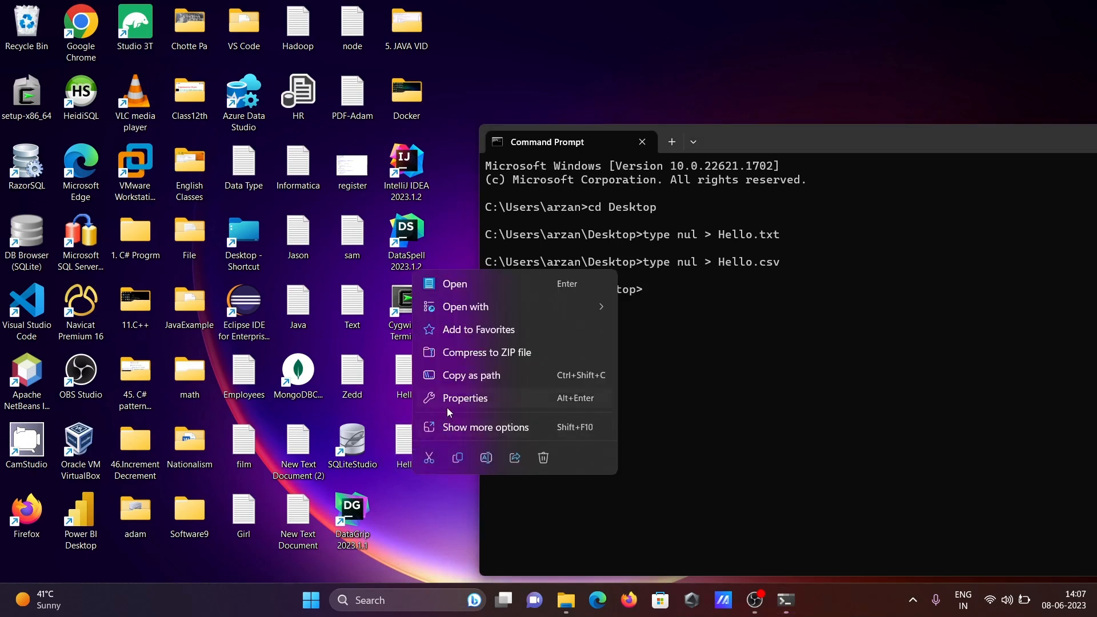
left_click(465, 398)
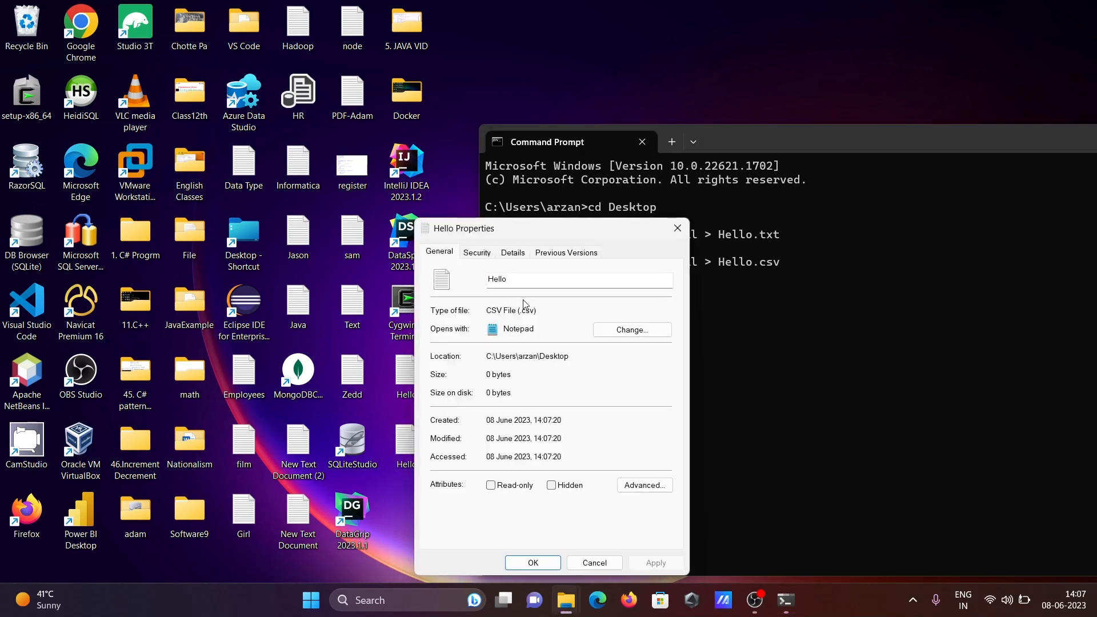
left_click(594, 563)
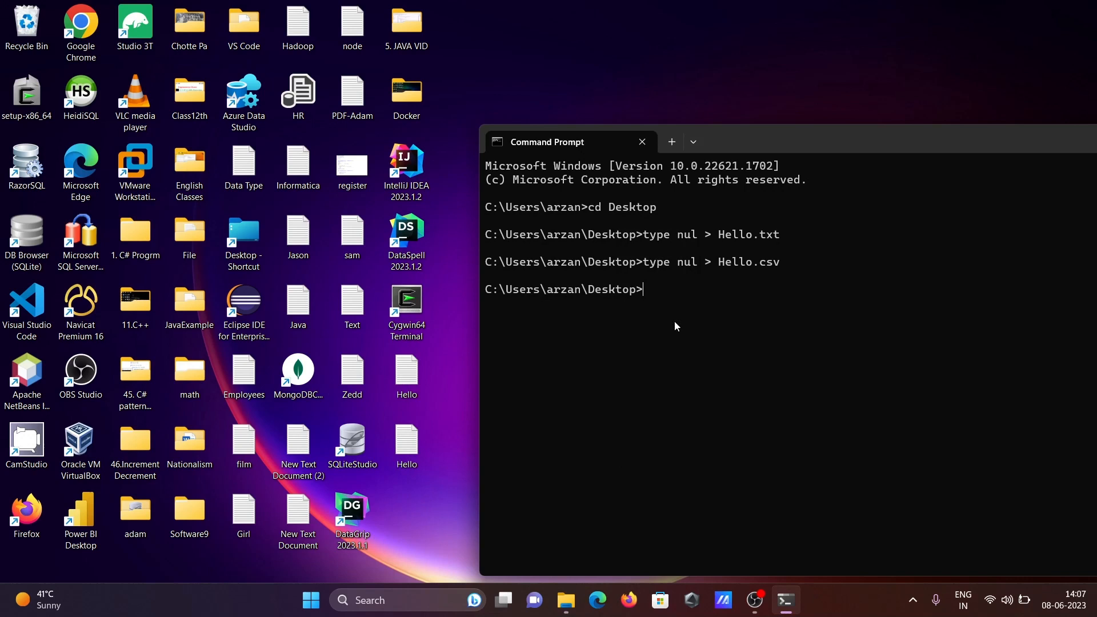
mouse_move(686, 294)
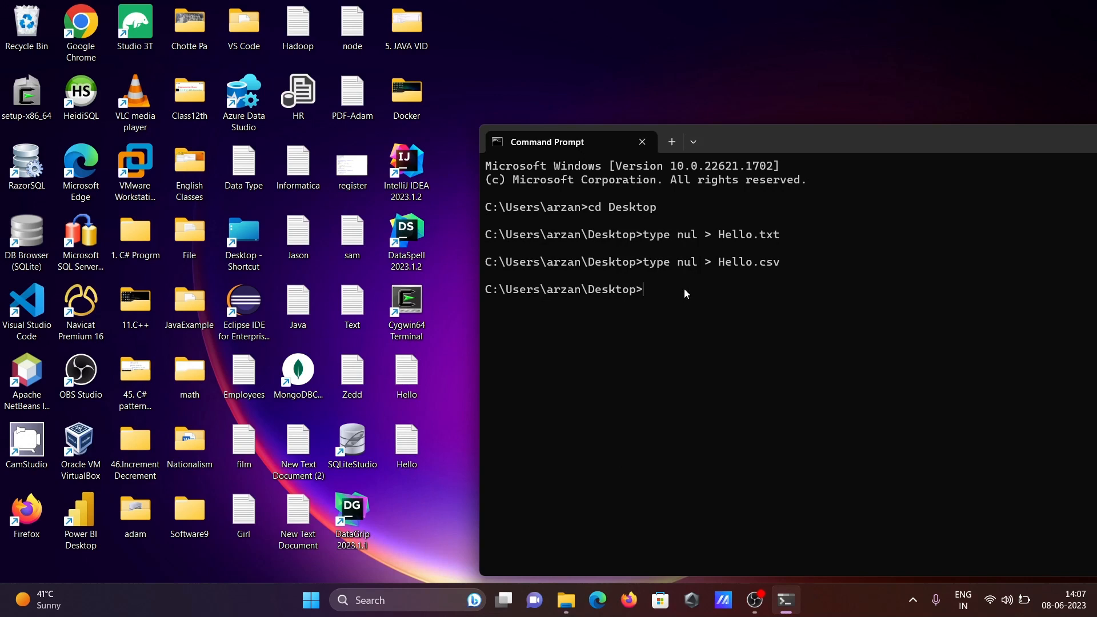
left_click(407, 445)
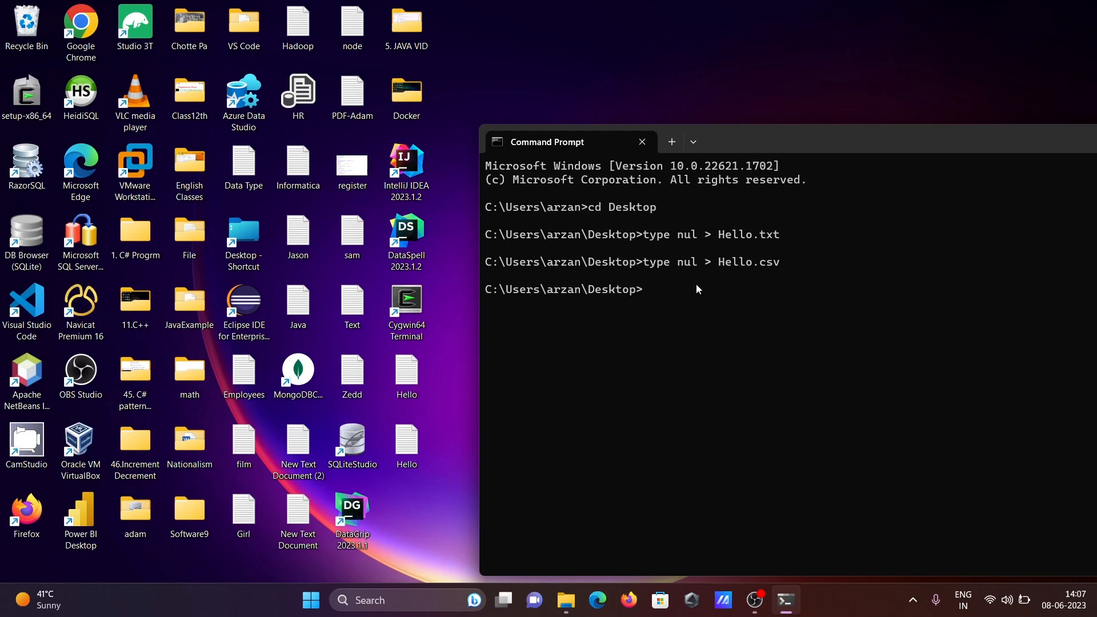
mouse_move(666, 302)
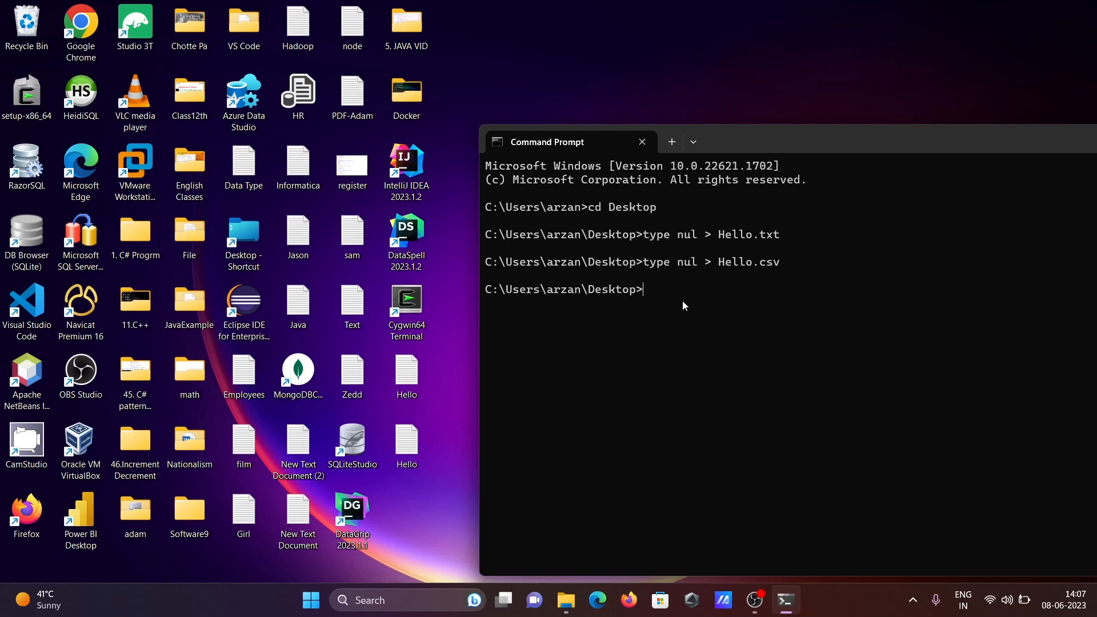
Step: Echo "Hello World !!! How are you" into a new Adam.txt on the Desktop
type("ec")
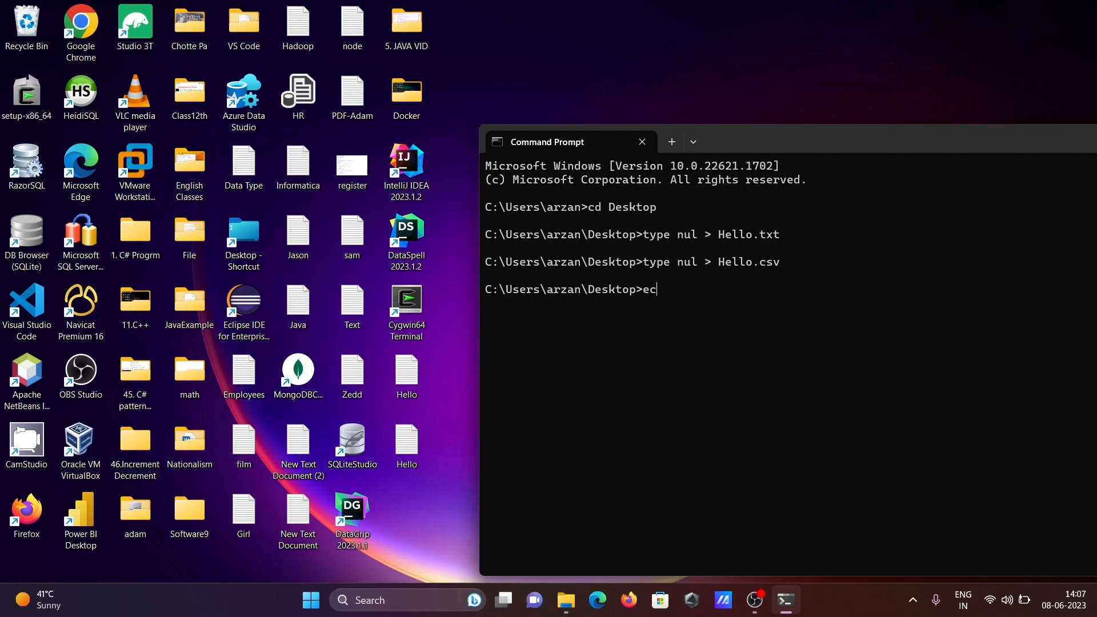
type("ho")
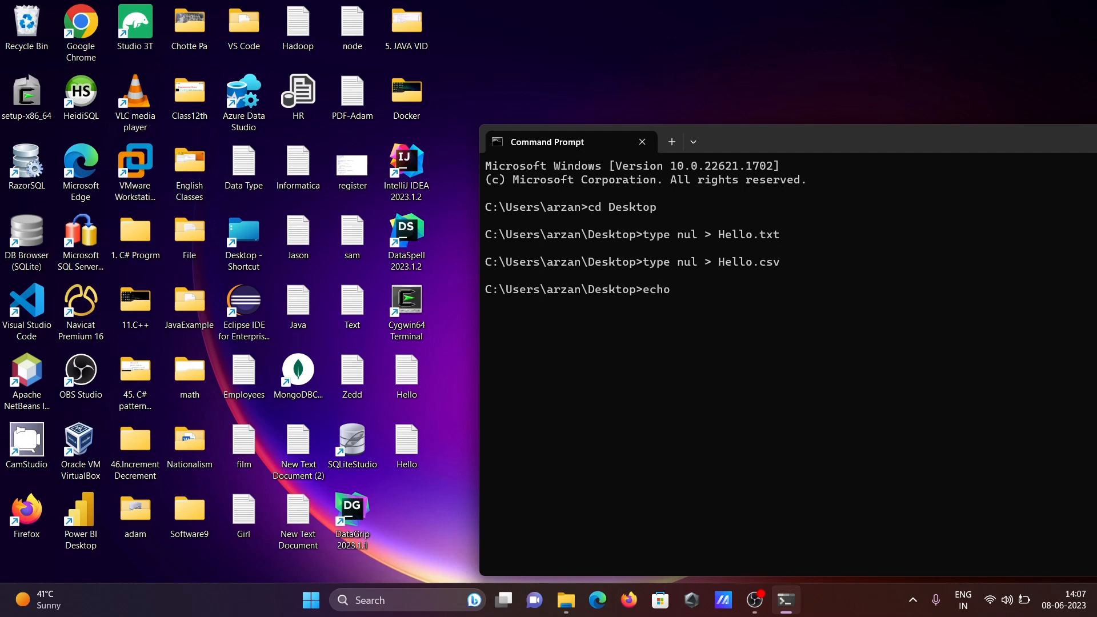
type("Hello Wo")
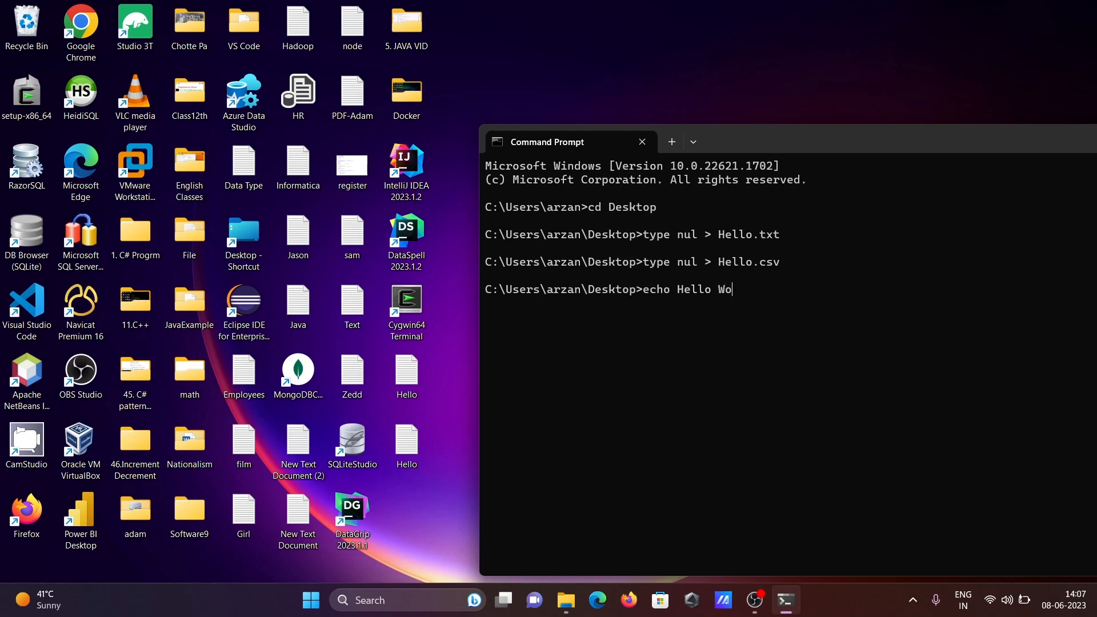
type("rld")
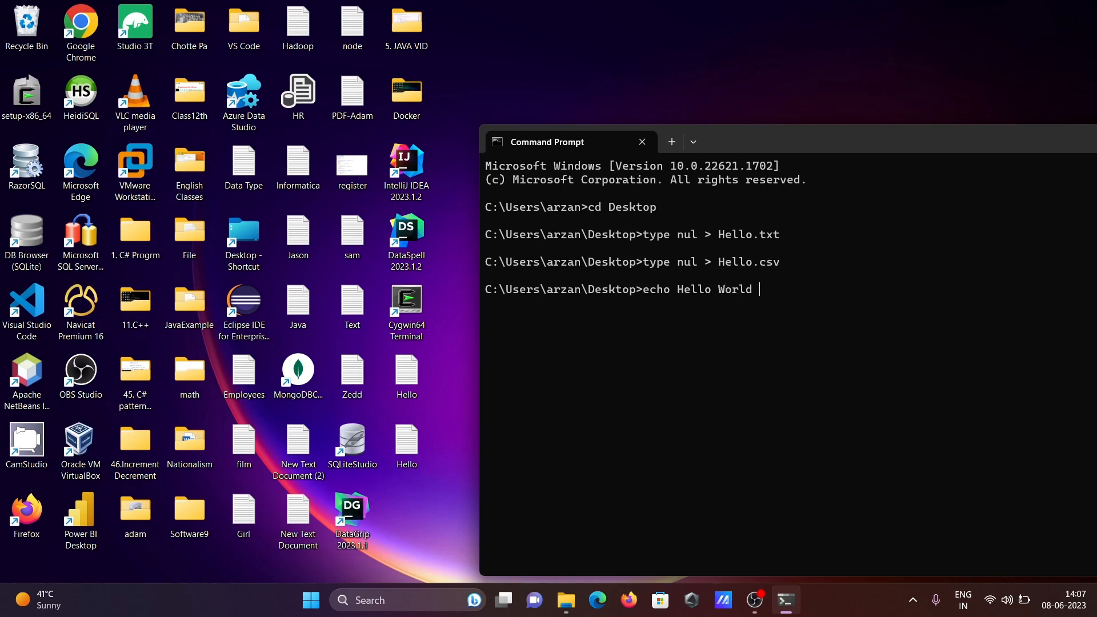
type("!!!")
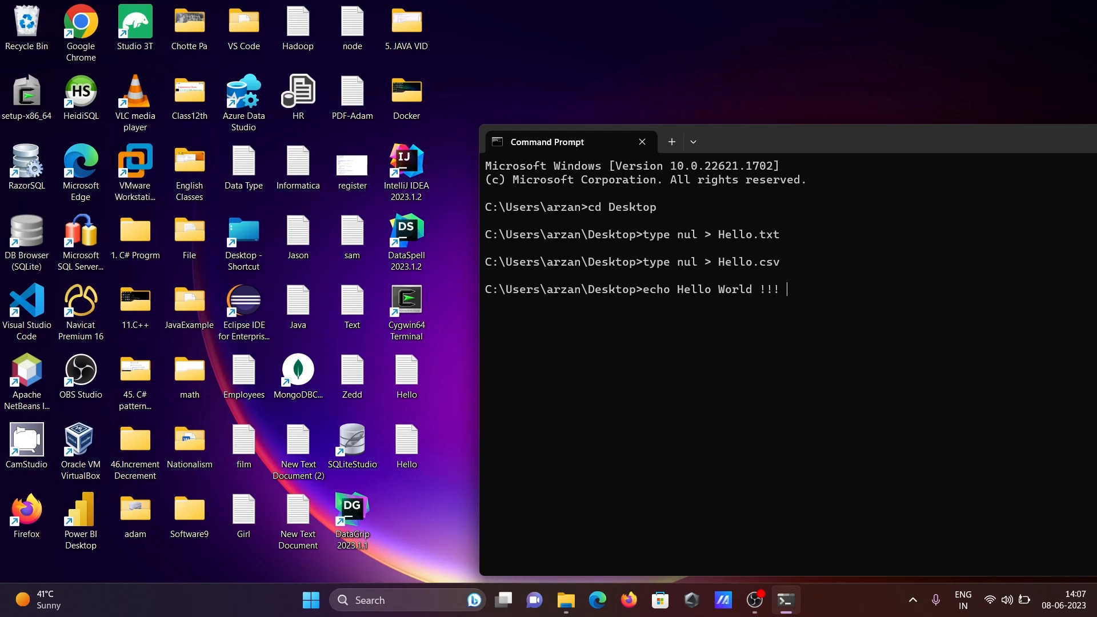
type("How a")
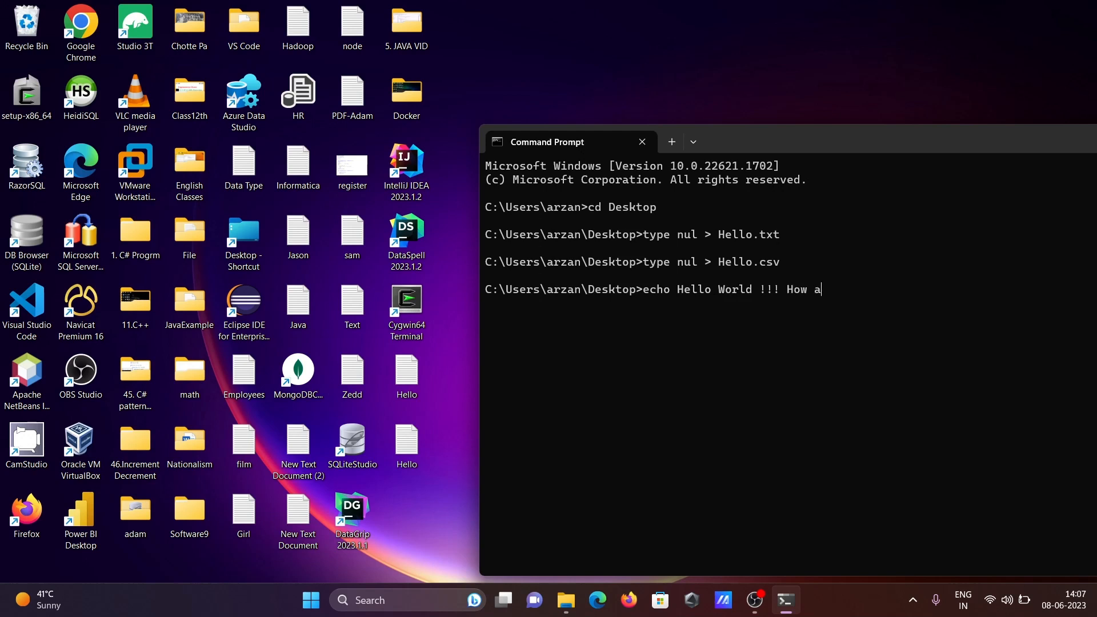
type("re you")
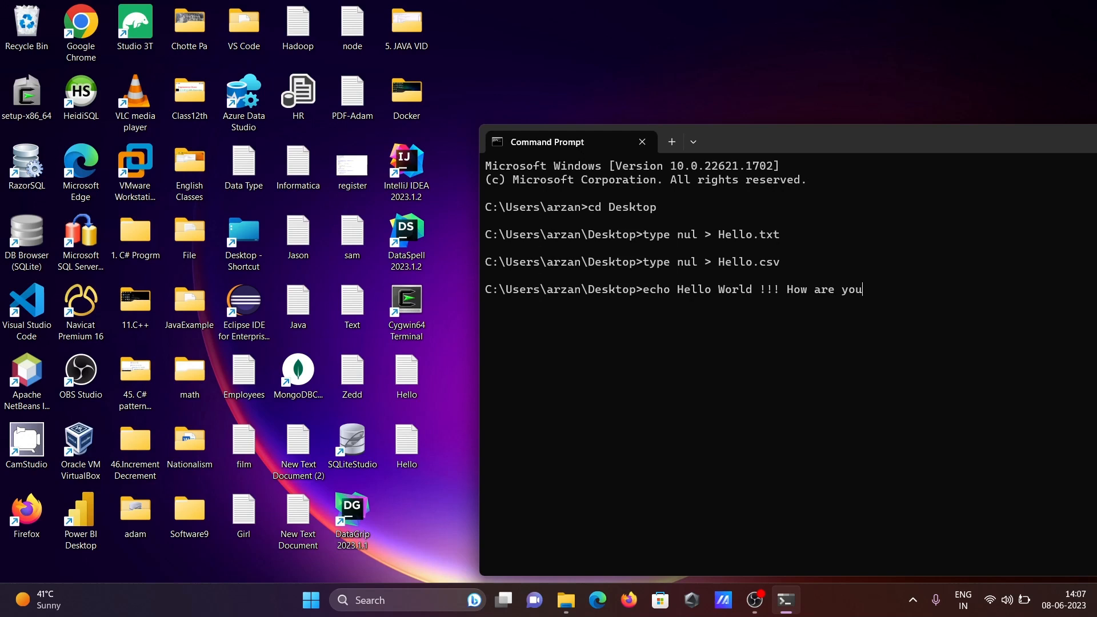
type(">")
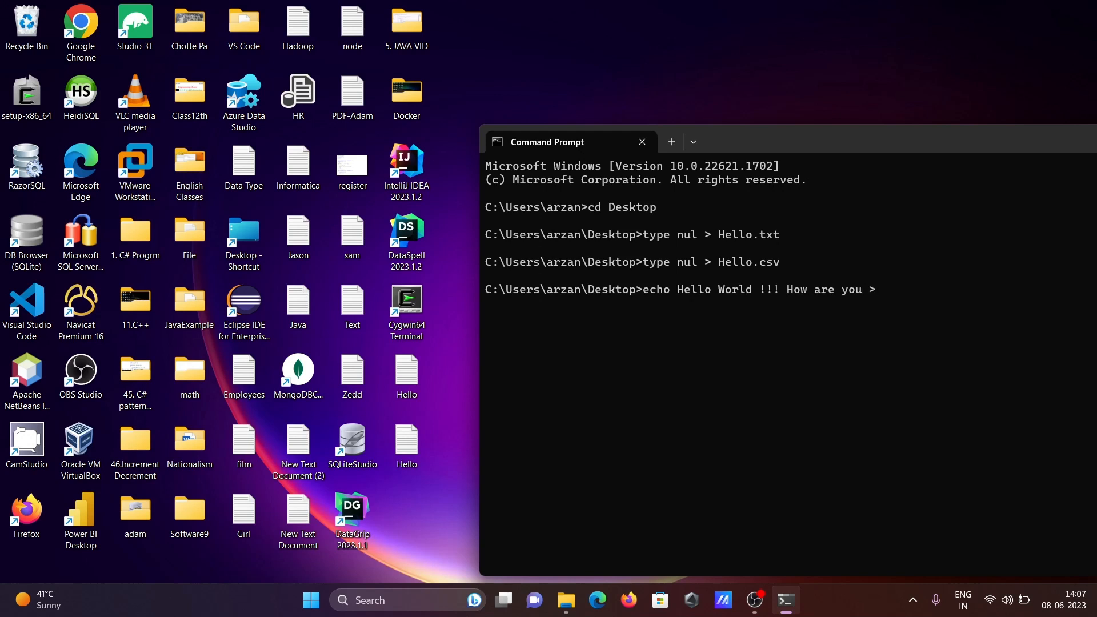
type("A")
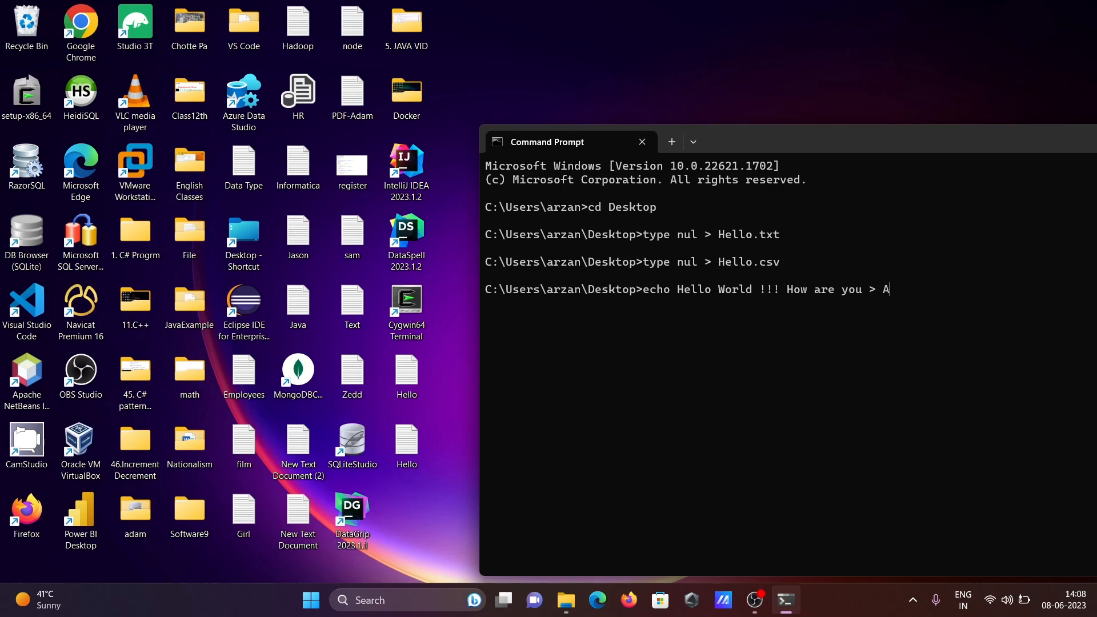
type("dam.txt")
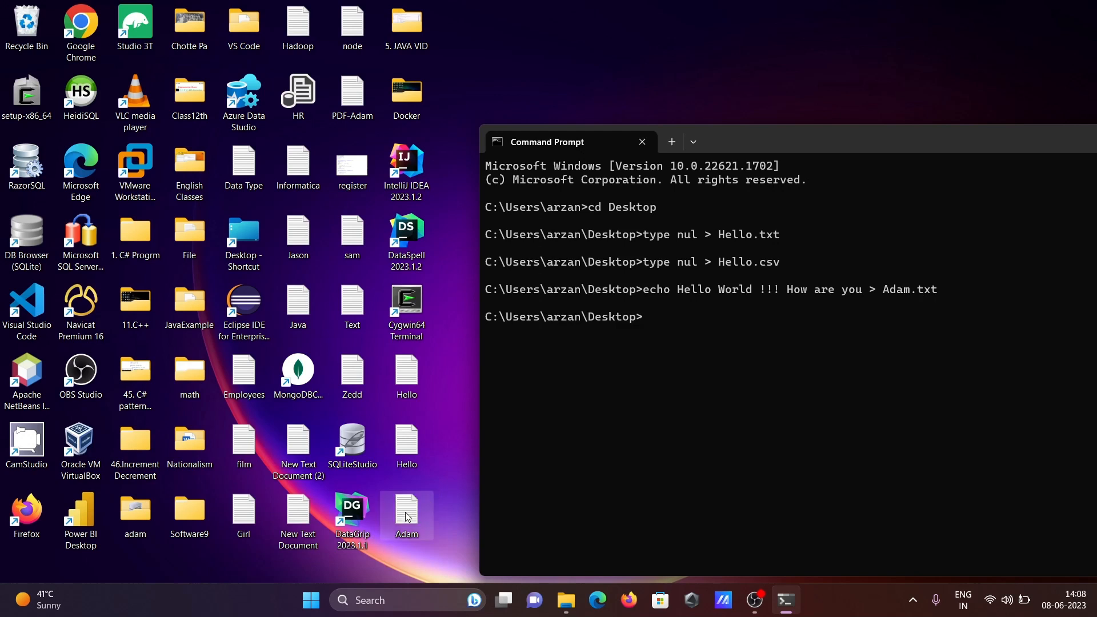
Step: Check Adam.txt's contents in Notepad, then close it
double_click(407, 507)
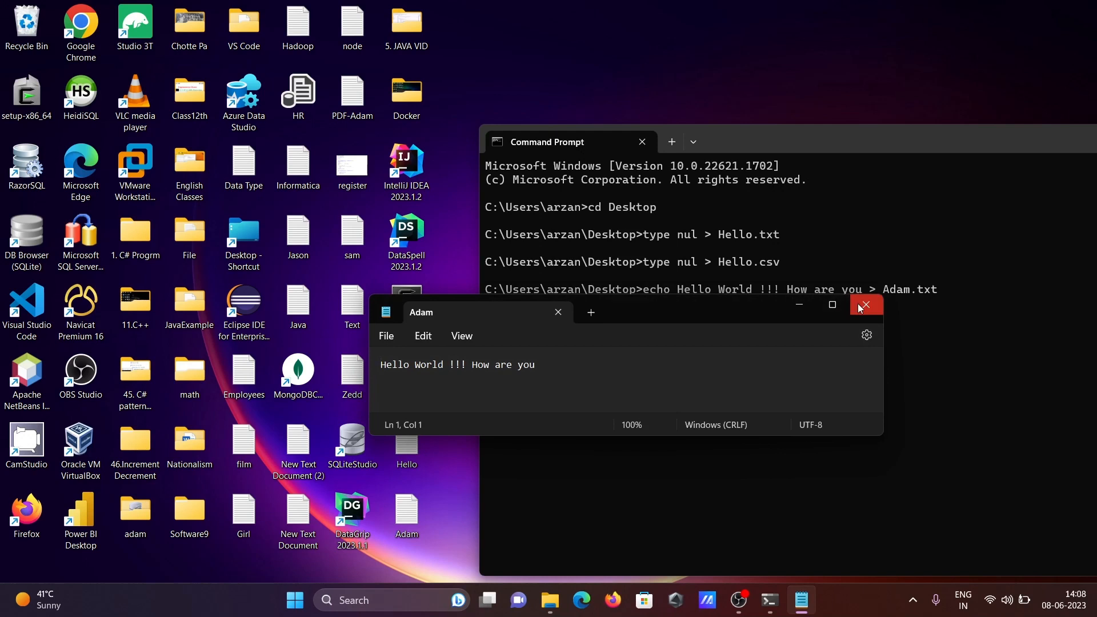
mouse_move(861, 309)
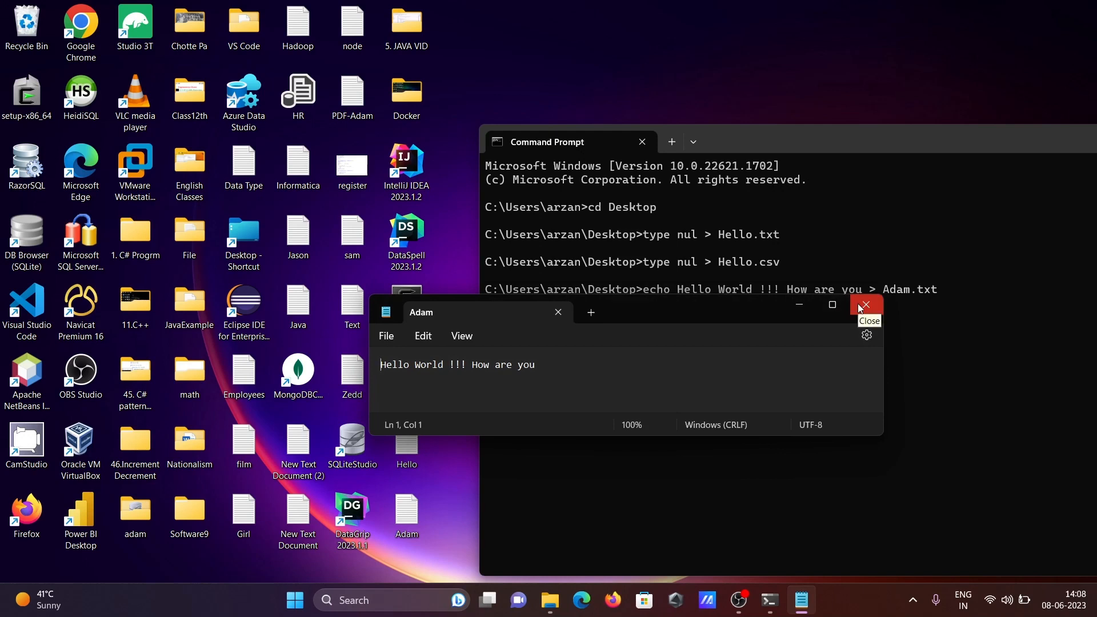
left_click(865, 304)
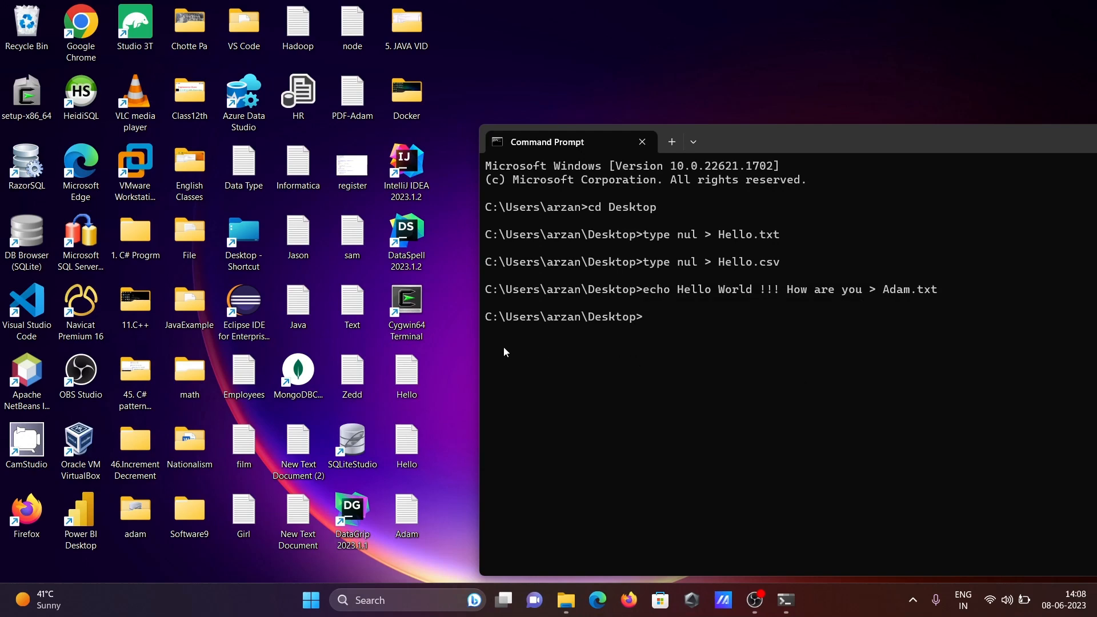
left_click(190, 235)
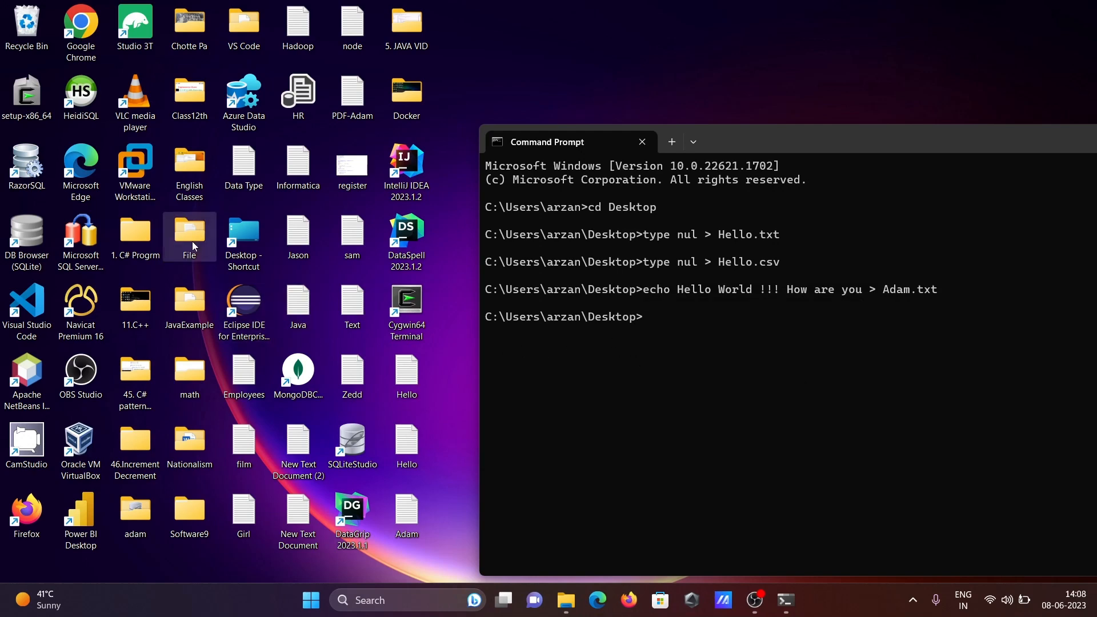
double_click(189, 229)
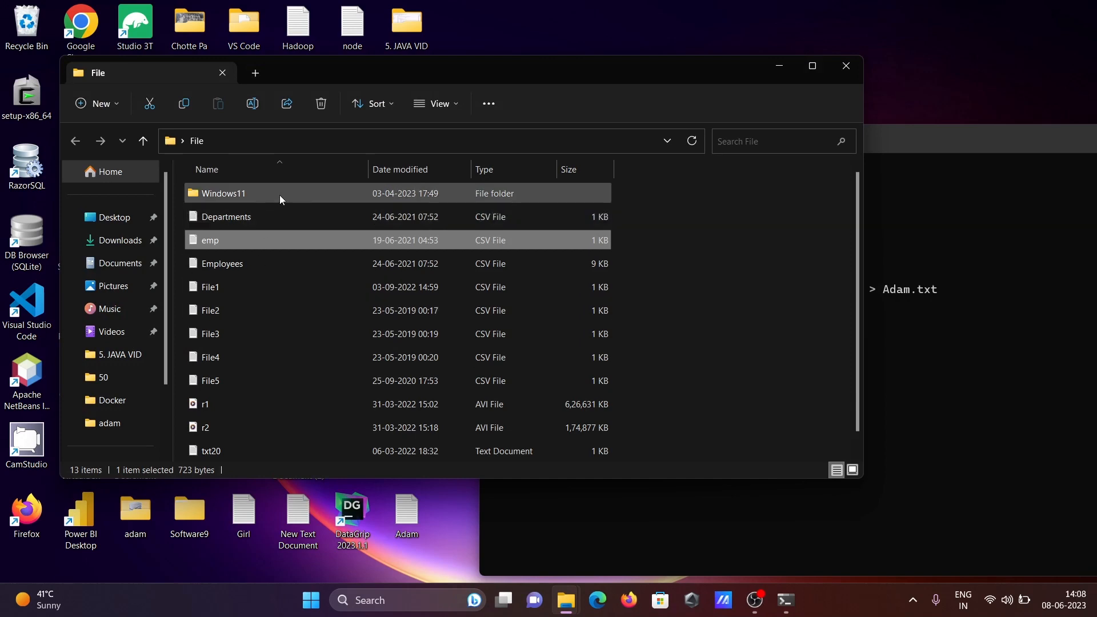
mouse_move(708, 154)
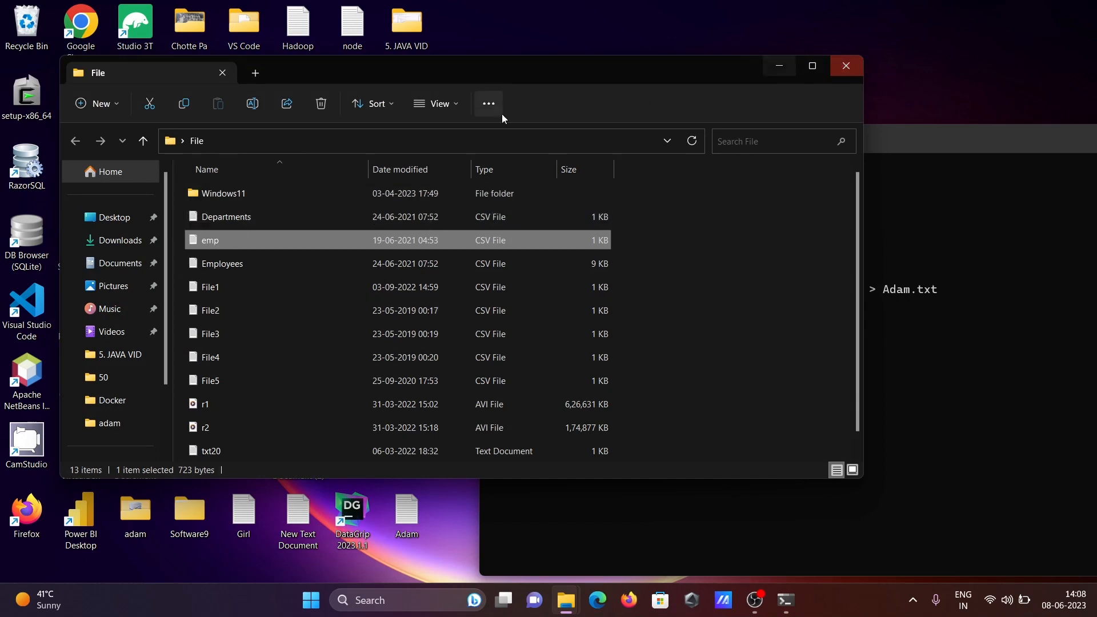
left_click(347, 142)
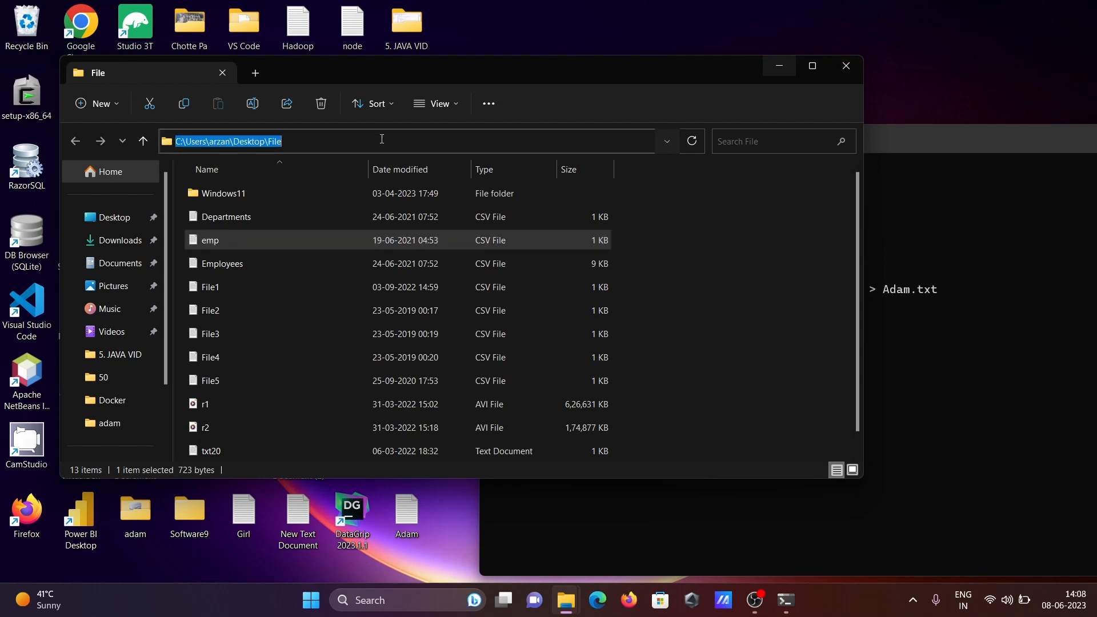
mouse_move(706, 98)
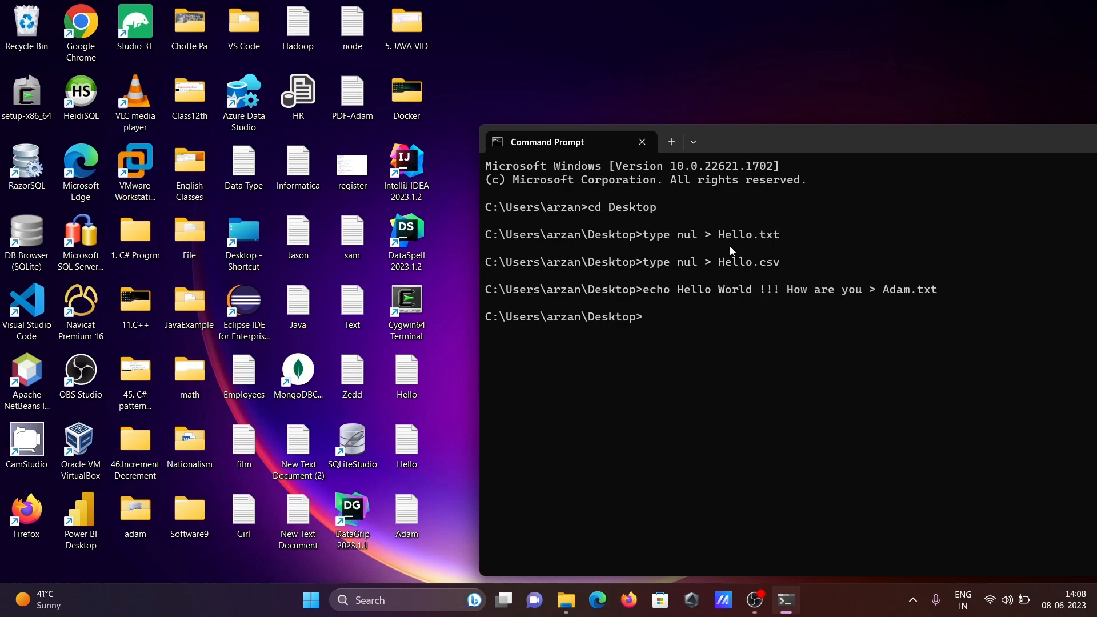
Step: Copy C:\Users\arzan\Desktop\File\emp.csv into the current Desktop directory
type("cop")
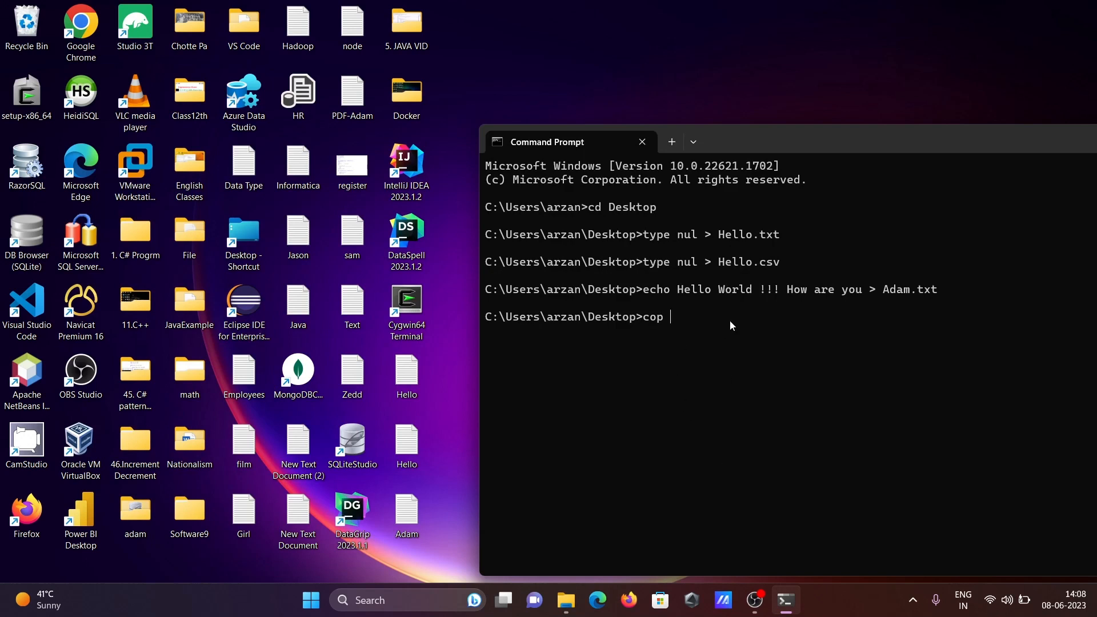
type("y")
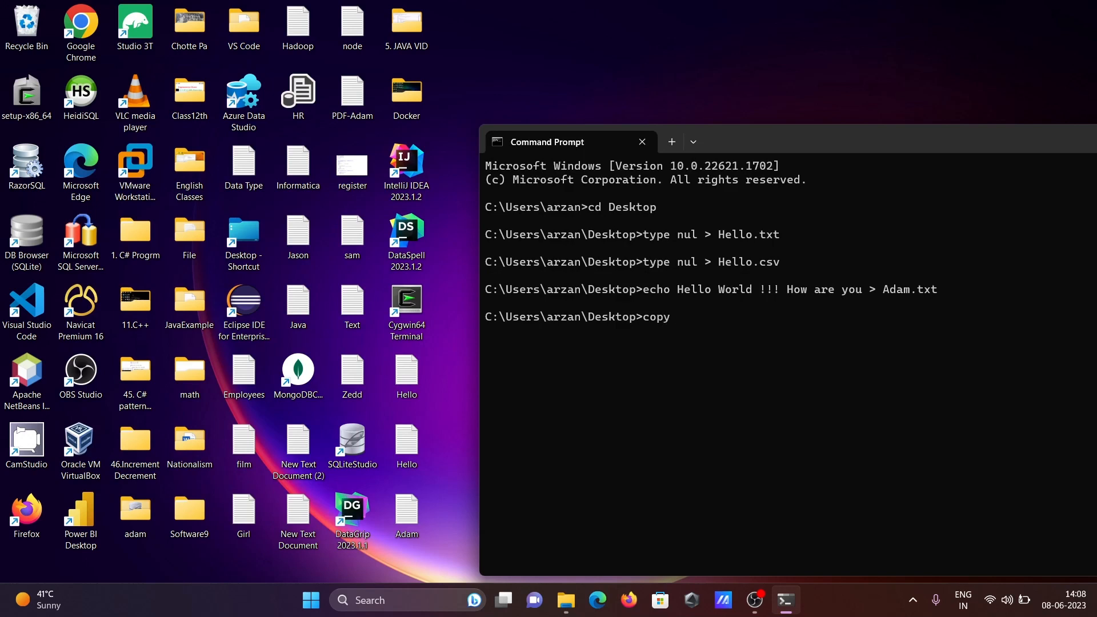
type("C:\\Users\\arzan\\Desktop\\File")
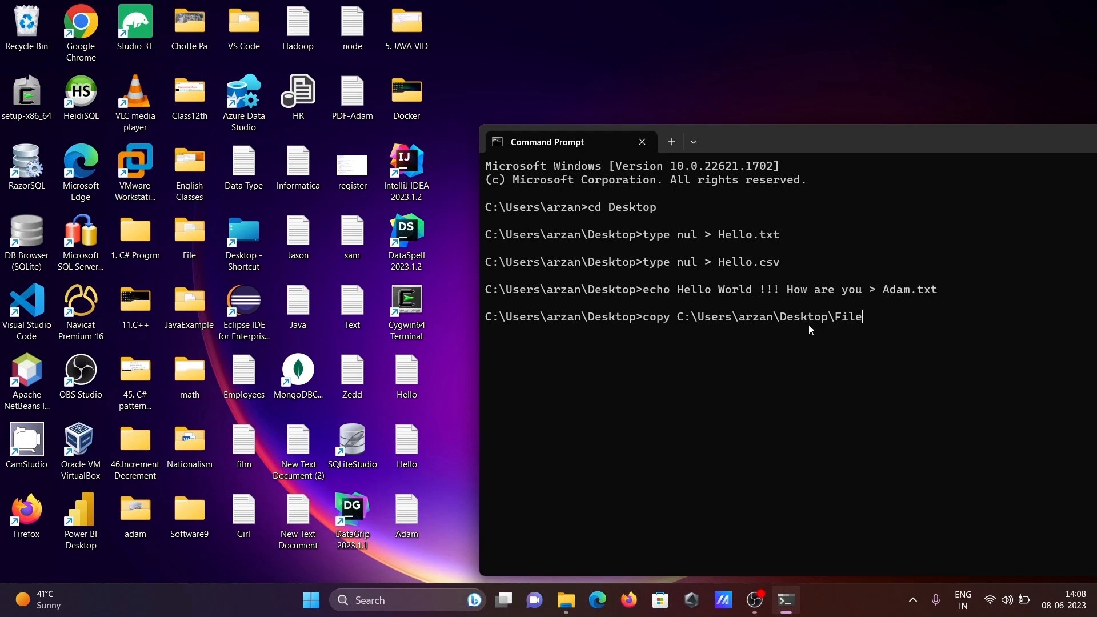
type("\\")
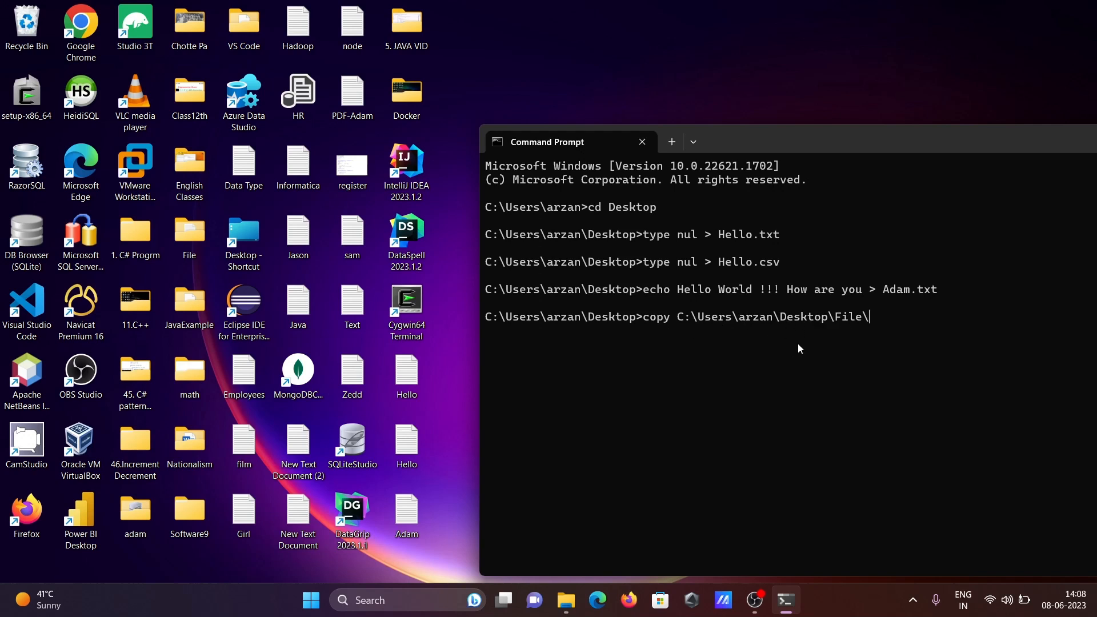
type("emp")
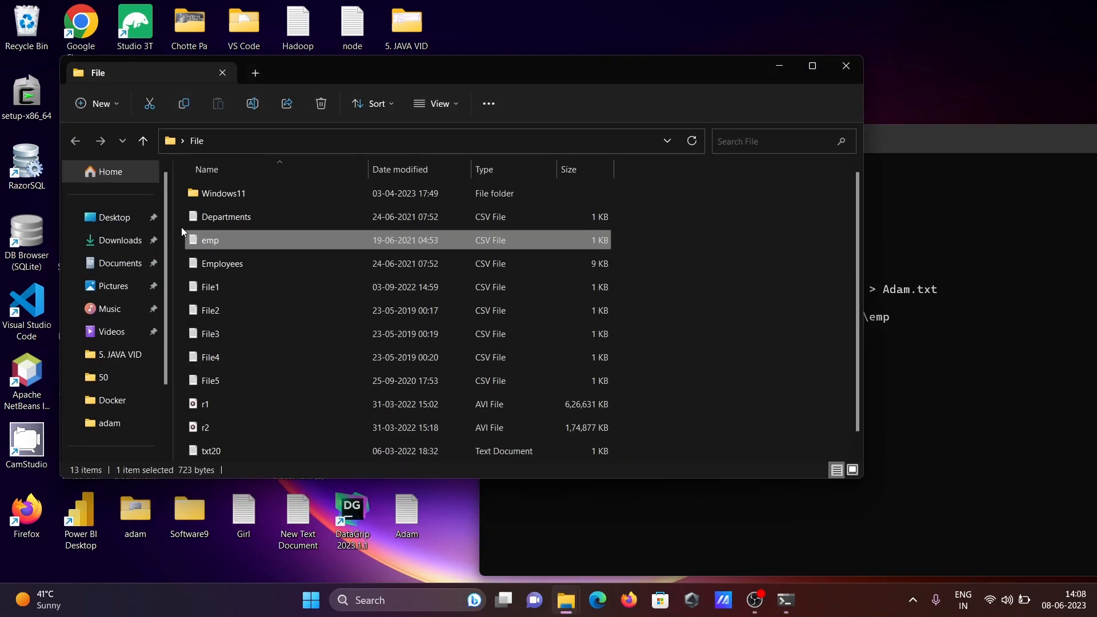
mouse_move(505, 236)
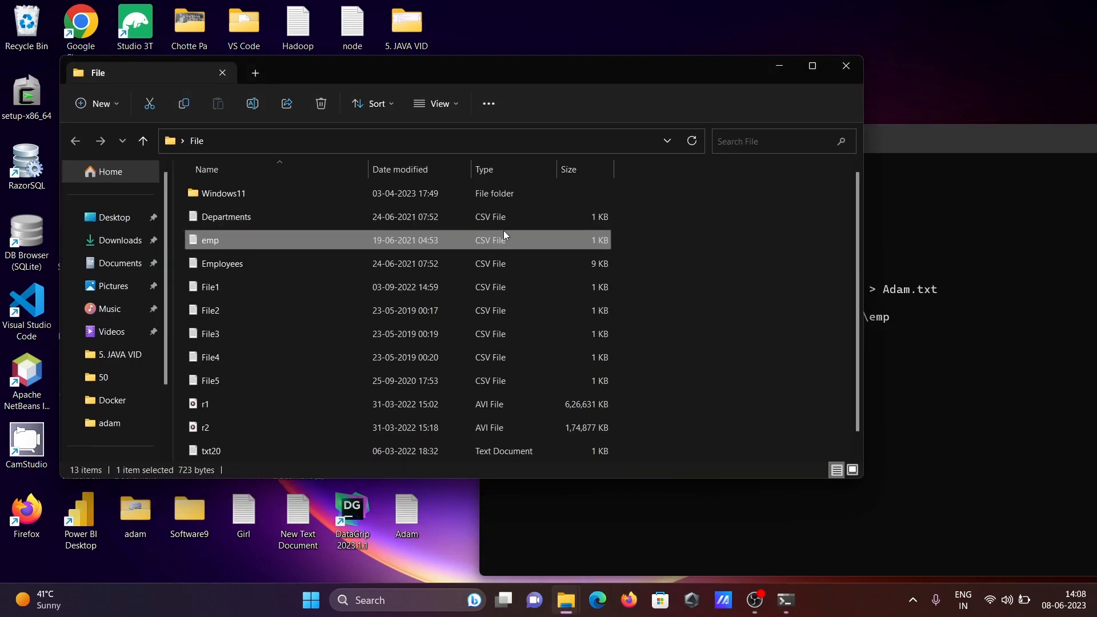
left_click(846, 65)
type(".")
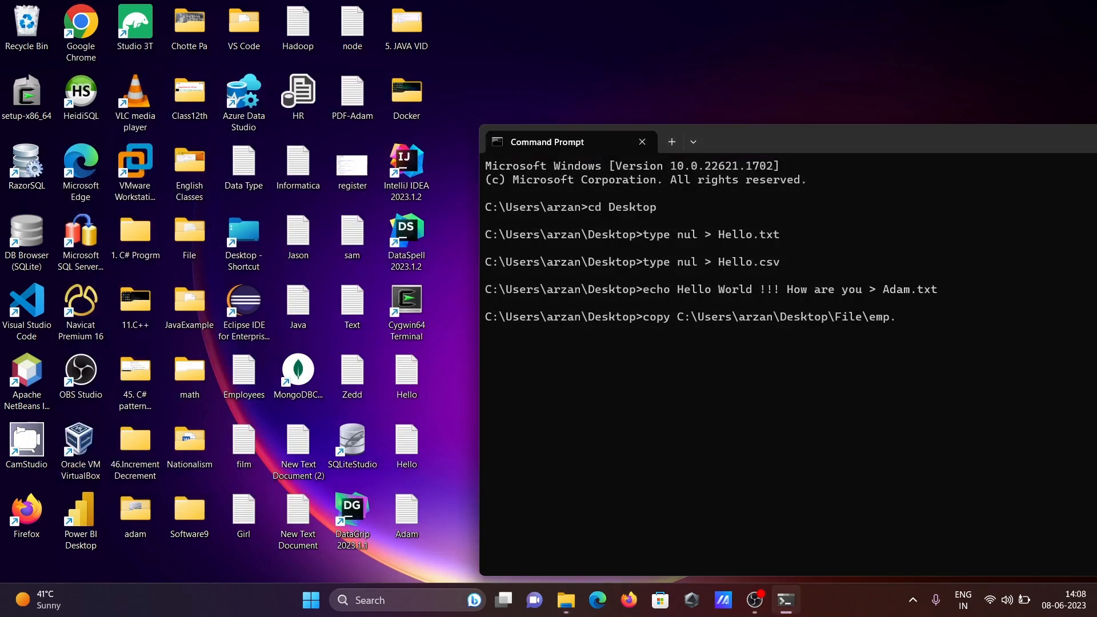
type("csv")
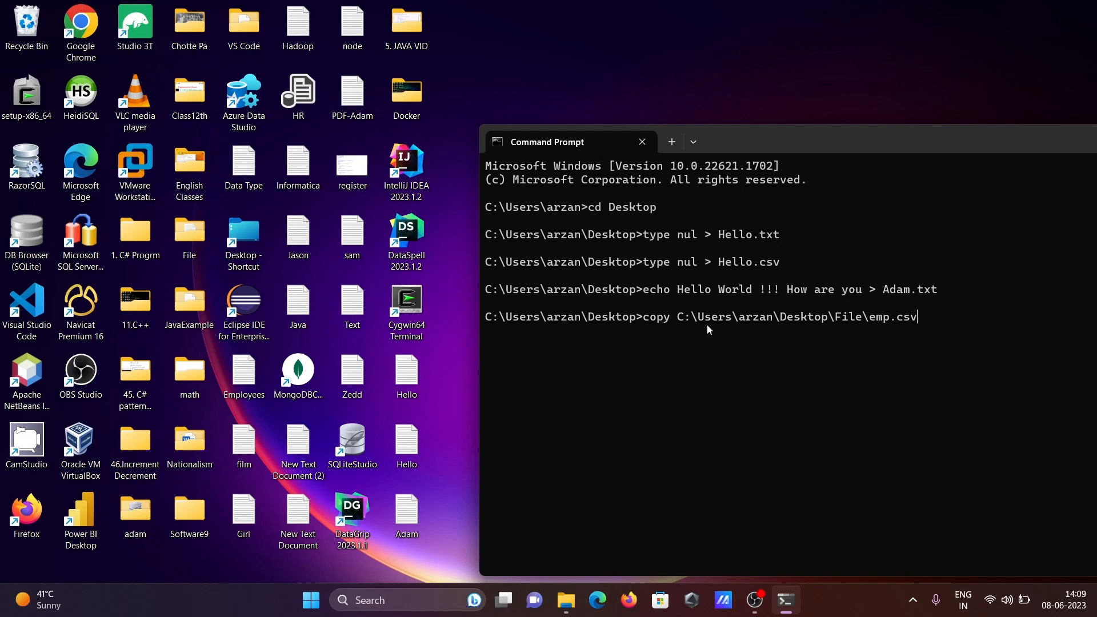
mouse_move(685, 326)
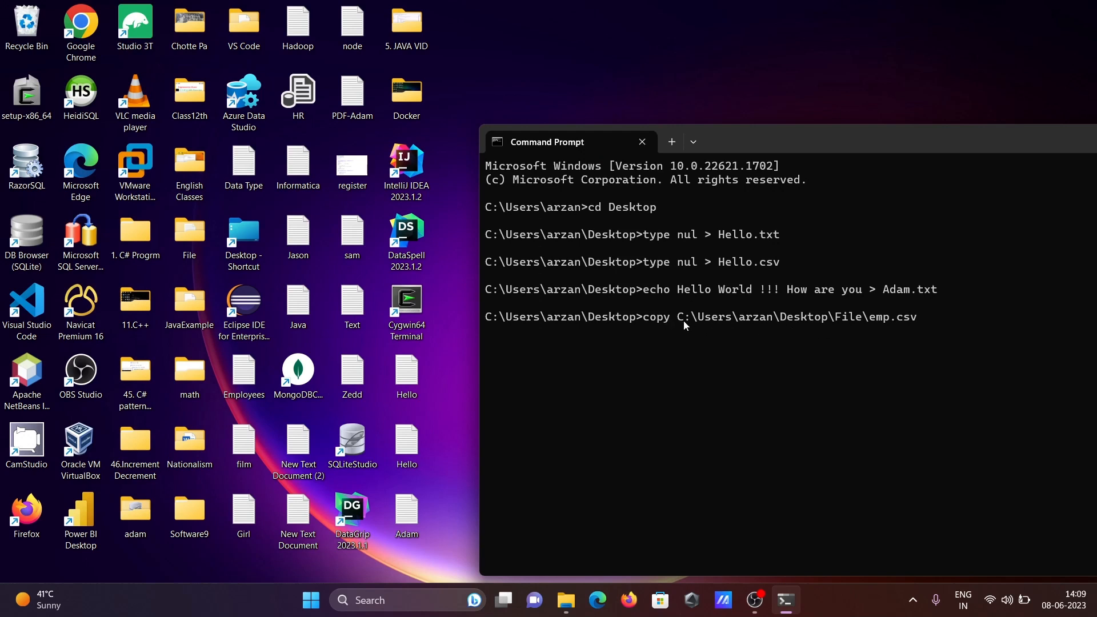
mouse_move(682, 342)
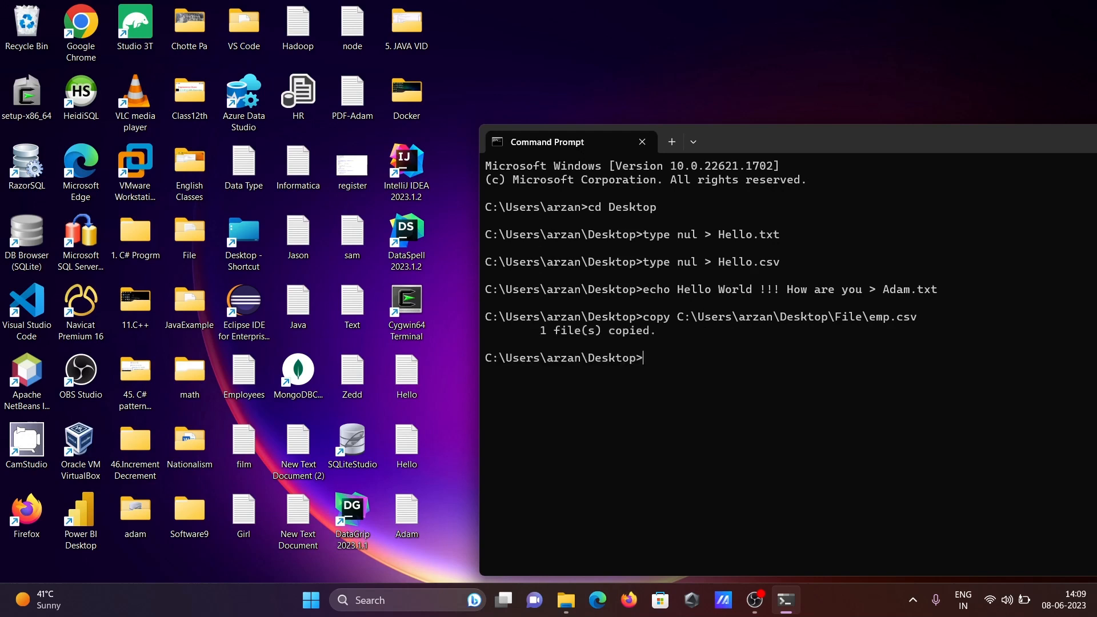
Step: Confirm the copied emp file now appears on the desktop
left_click(460, 23)
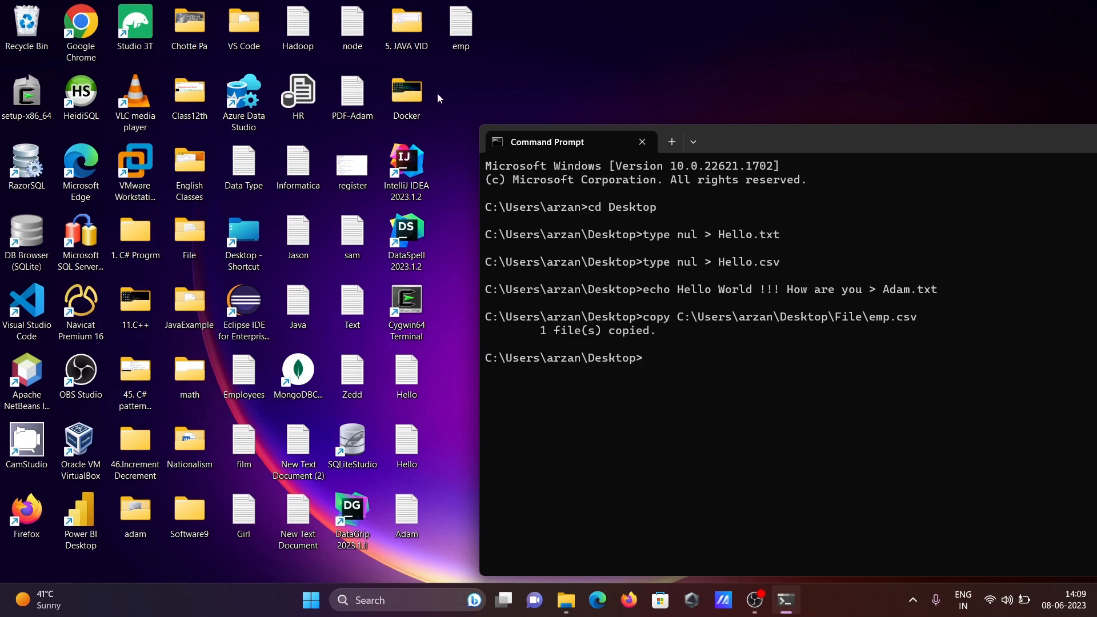
left_click(407, 372)
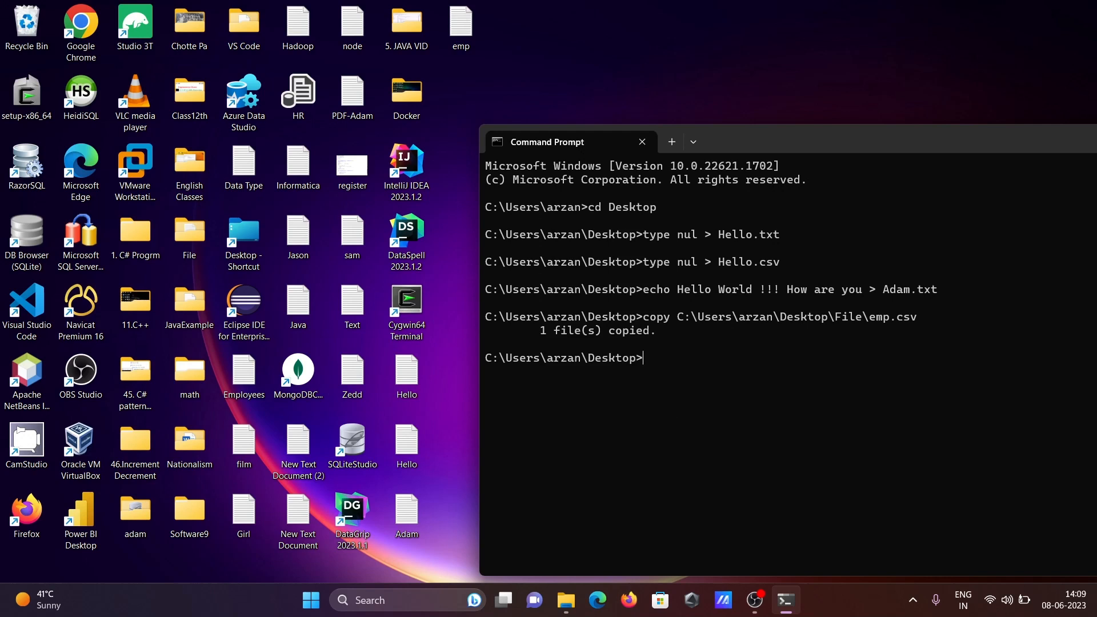
Step: Attempt del Hello without an extension, which fails to find the file
type("del")
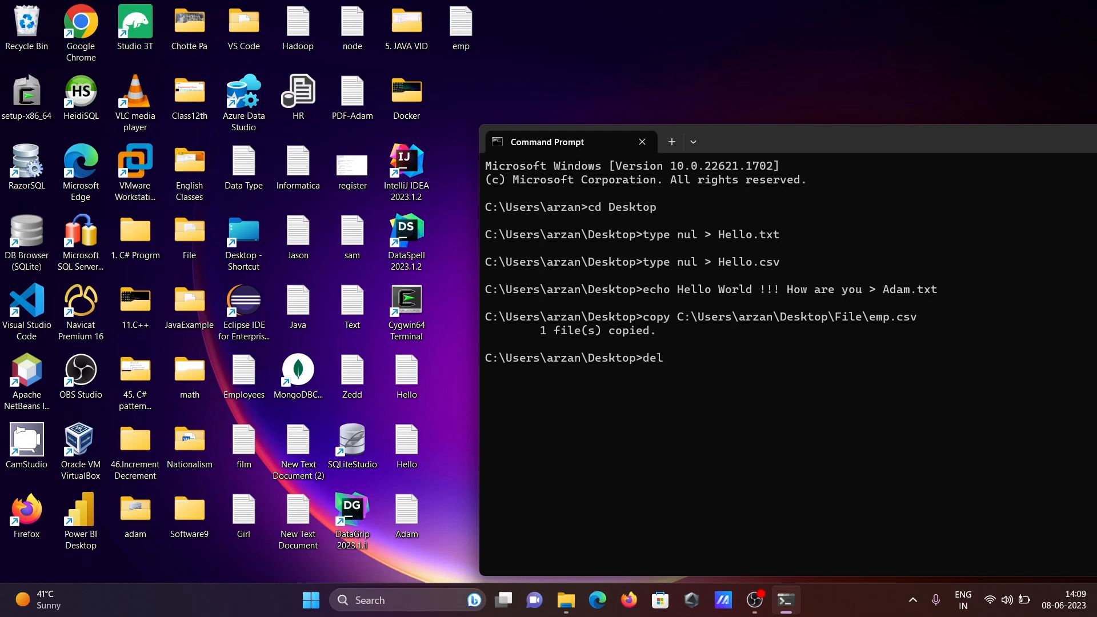
type("Hell")
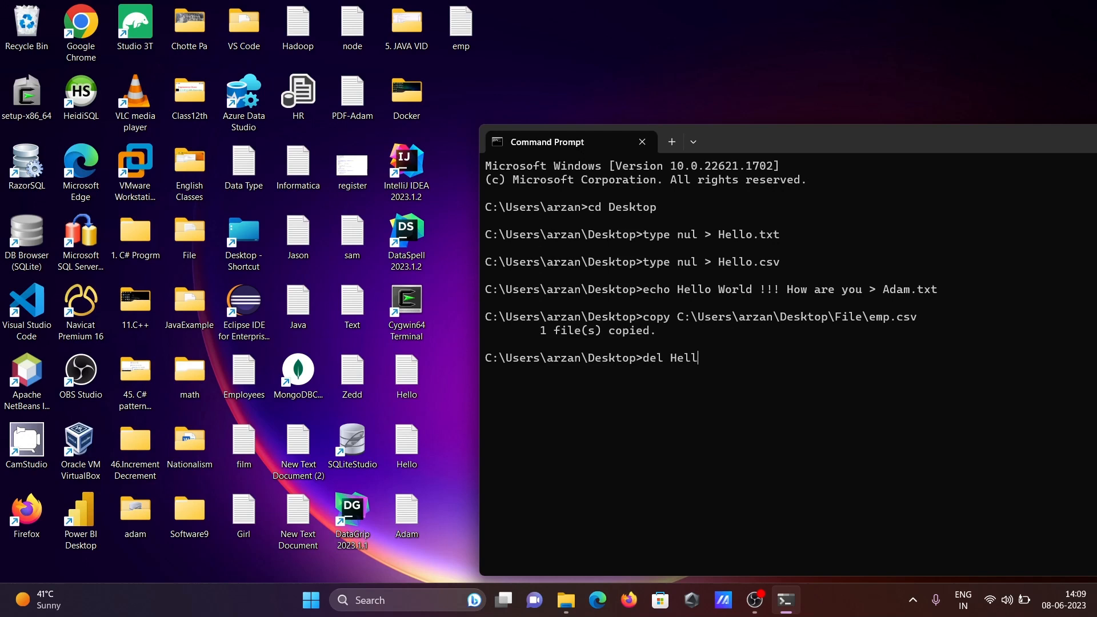
key("Enter")
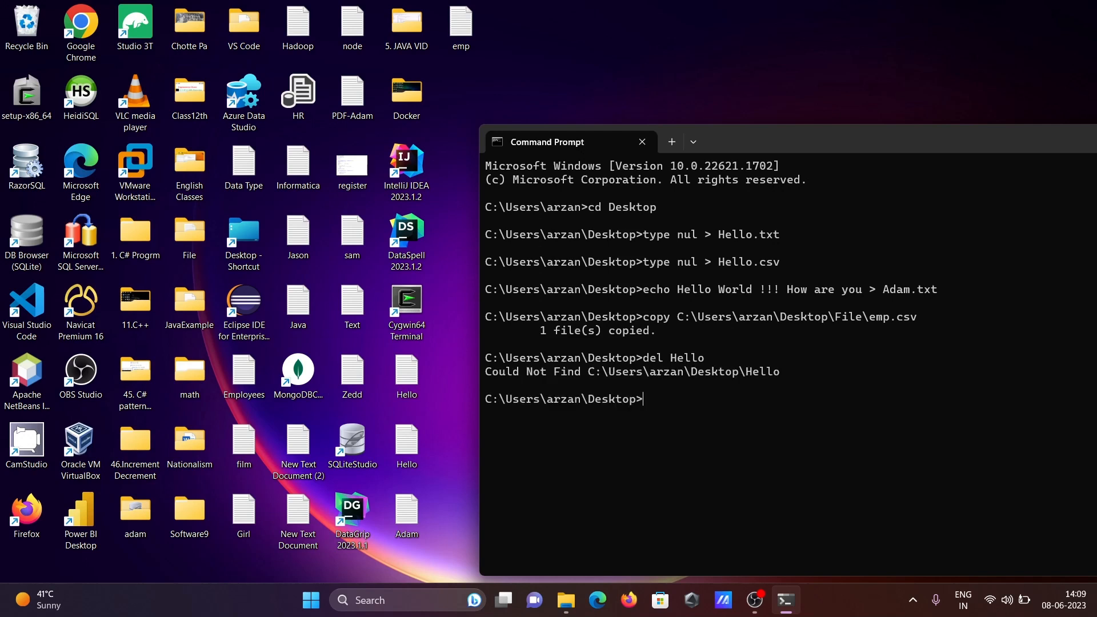
Step: Delete Hello.txt and Hello.csv from the Desktop with del commands
type("del Hello")
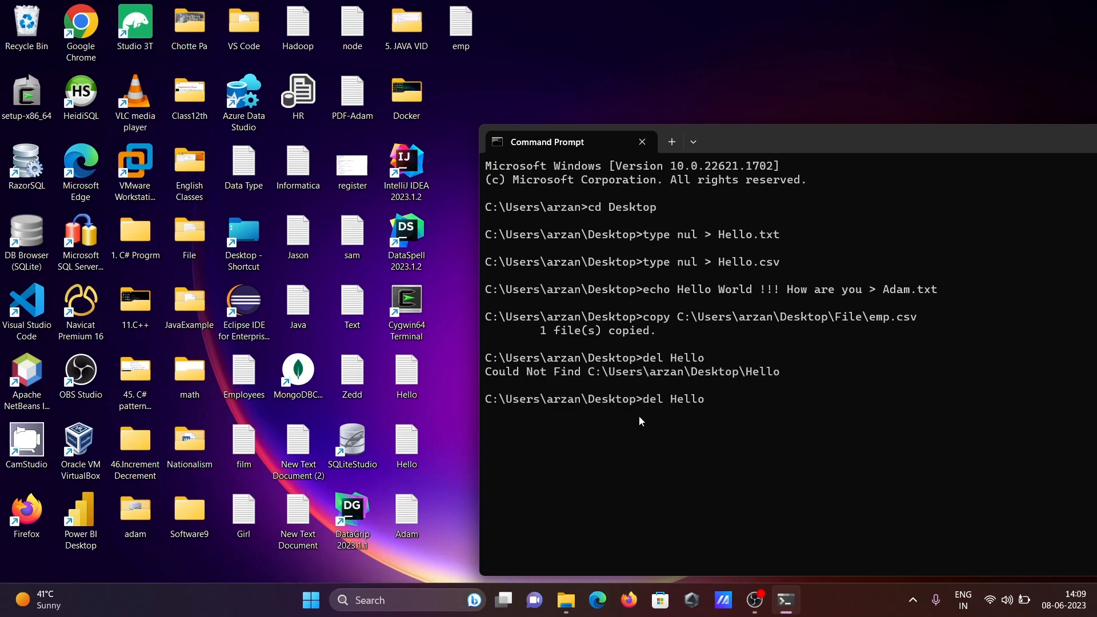
type(".txt")
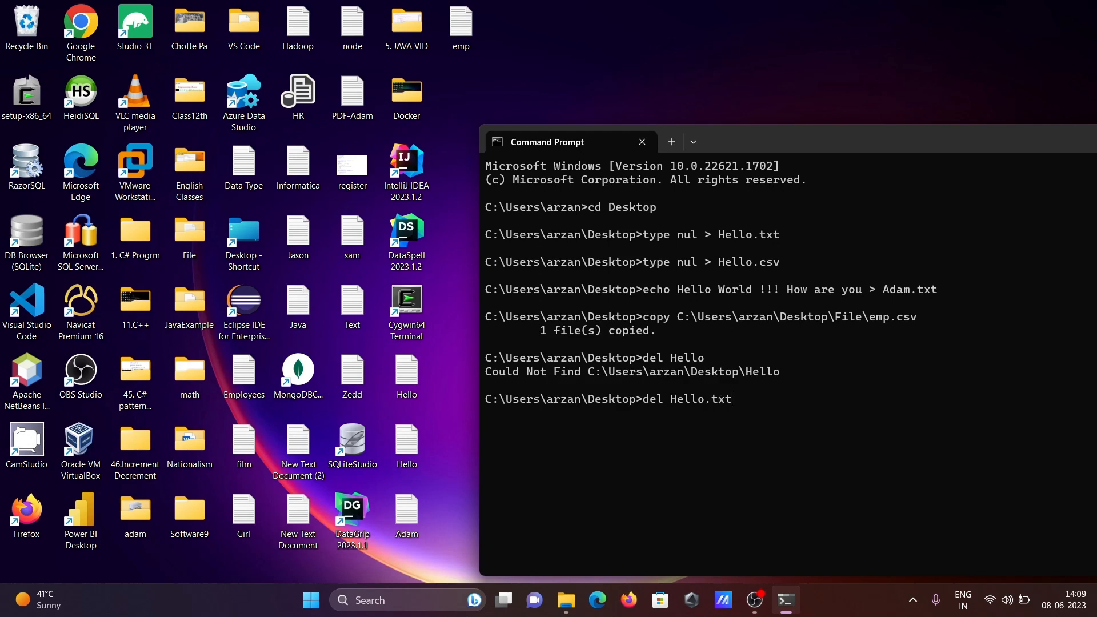
key("Enter")
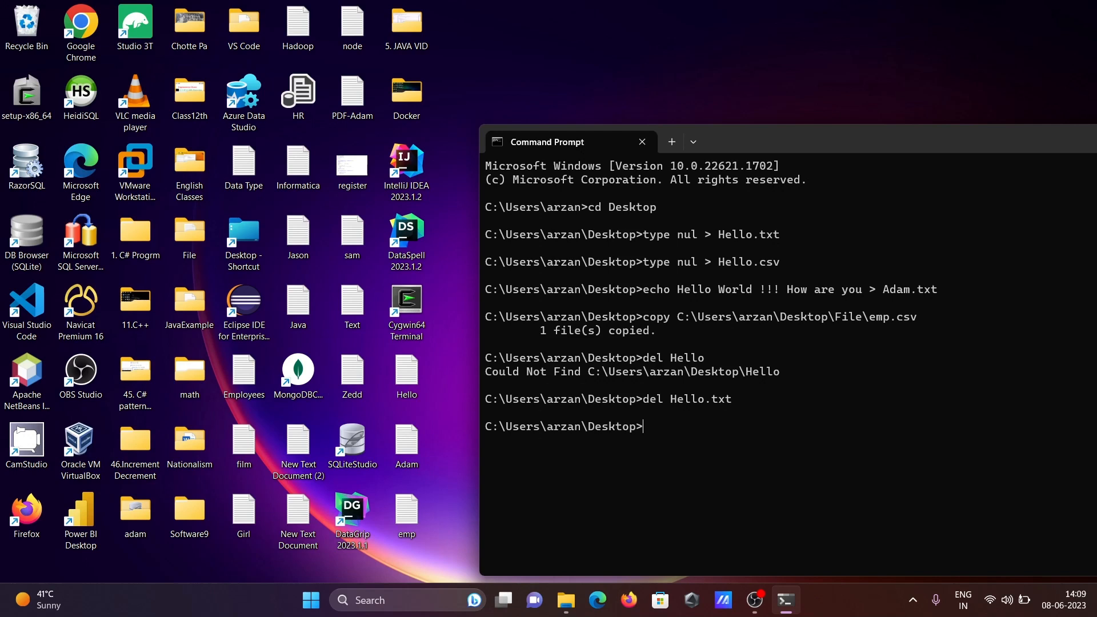
type("del Hello.")
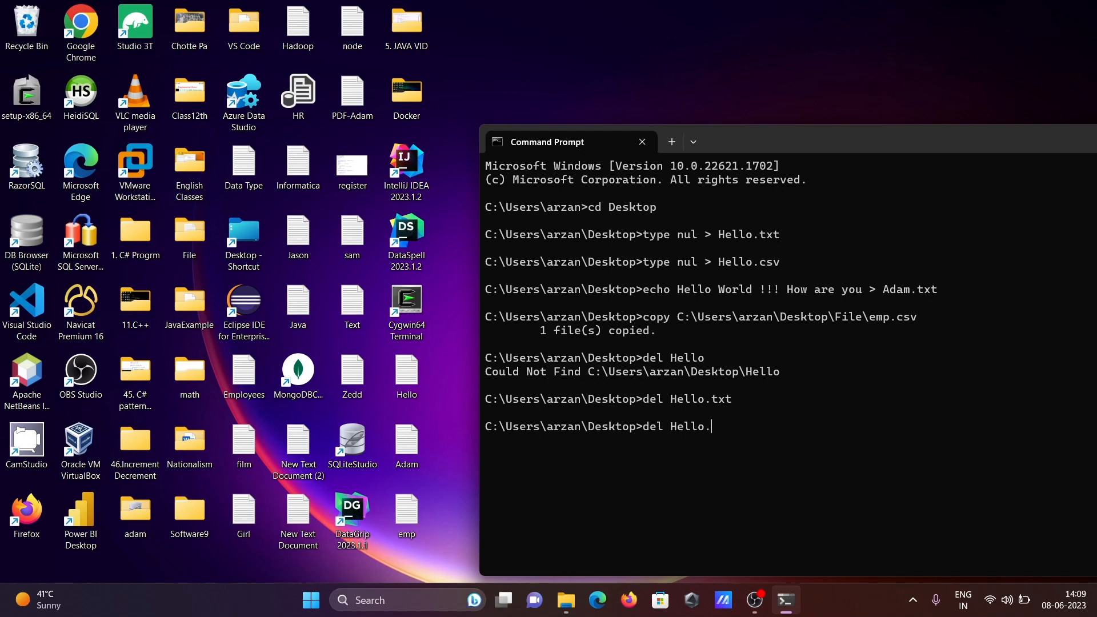
type("cs")
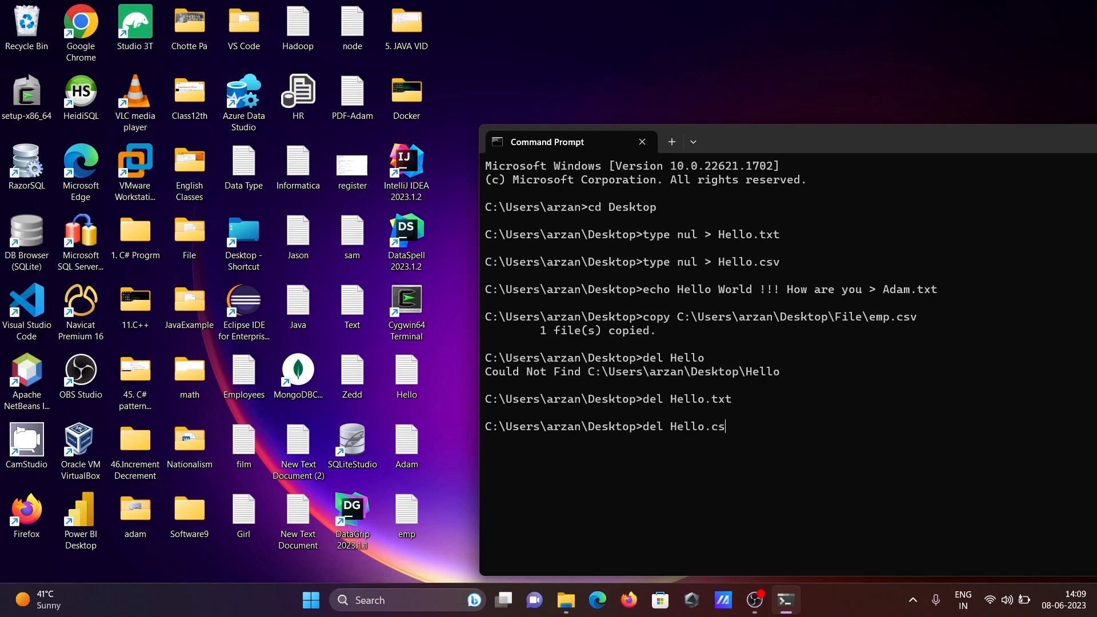
key("Enter")
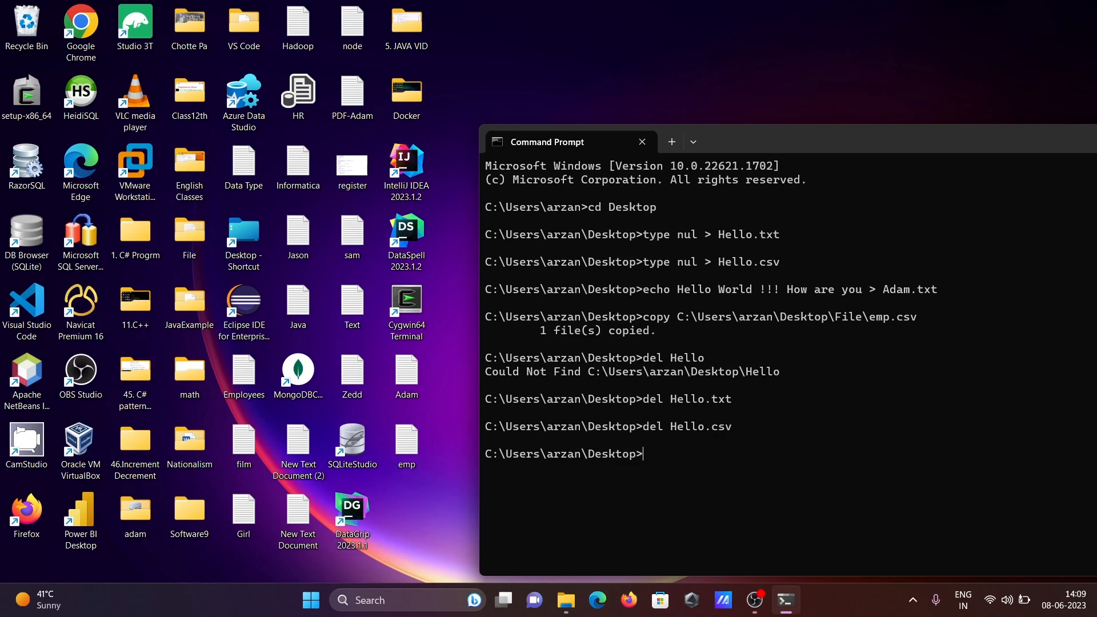
mouse_move(678, 386)
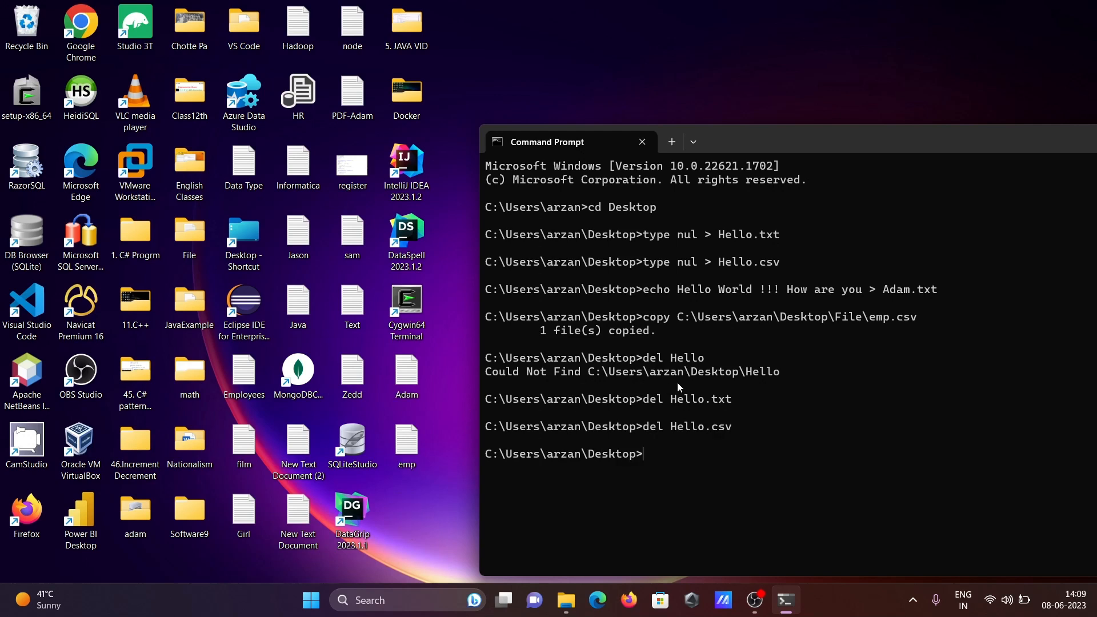
mouse_move(841, 366)
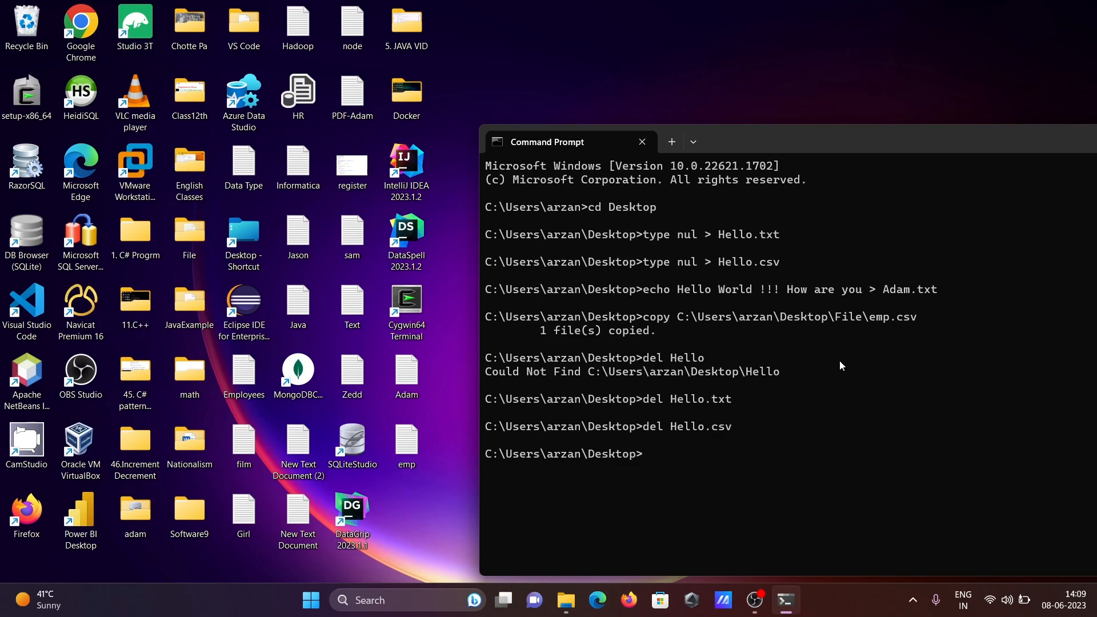